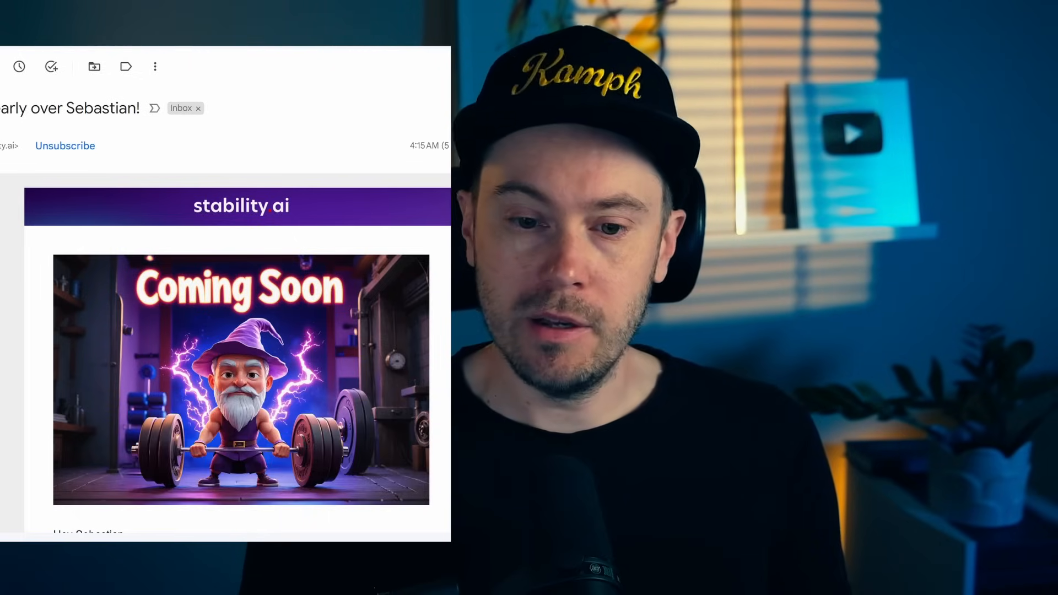
Highlight the SD3 weights release announcement and the Stable Diffusion 3 Medium announcement.
{"action": "scroll", "scroll_direction": "down", "scroll_amount": 3}
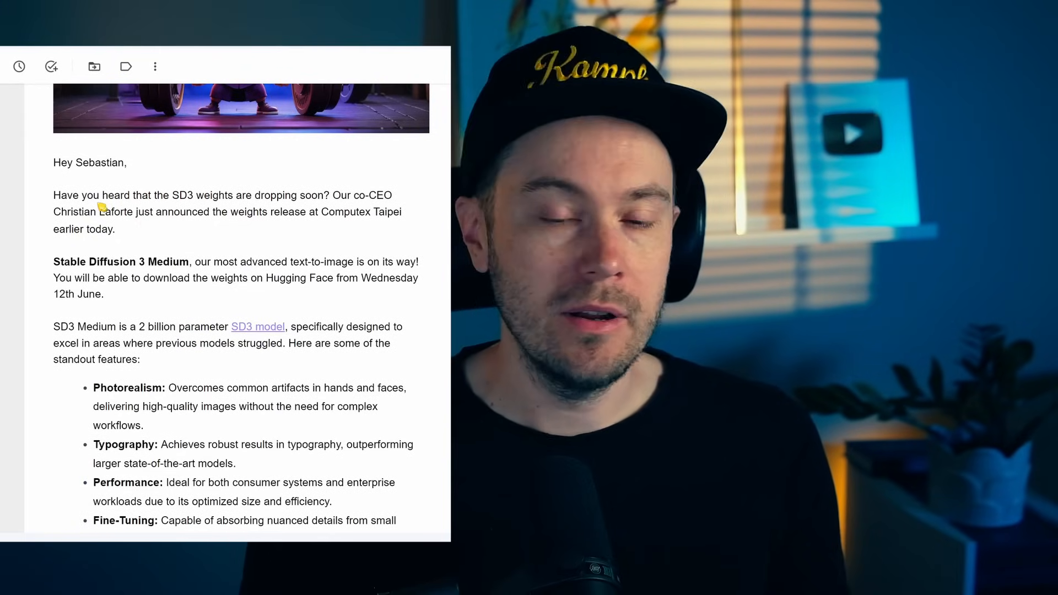
{"action": "left_click_drag", "start_coordinate": [52, 195], "coordinate": [206, 195]}
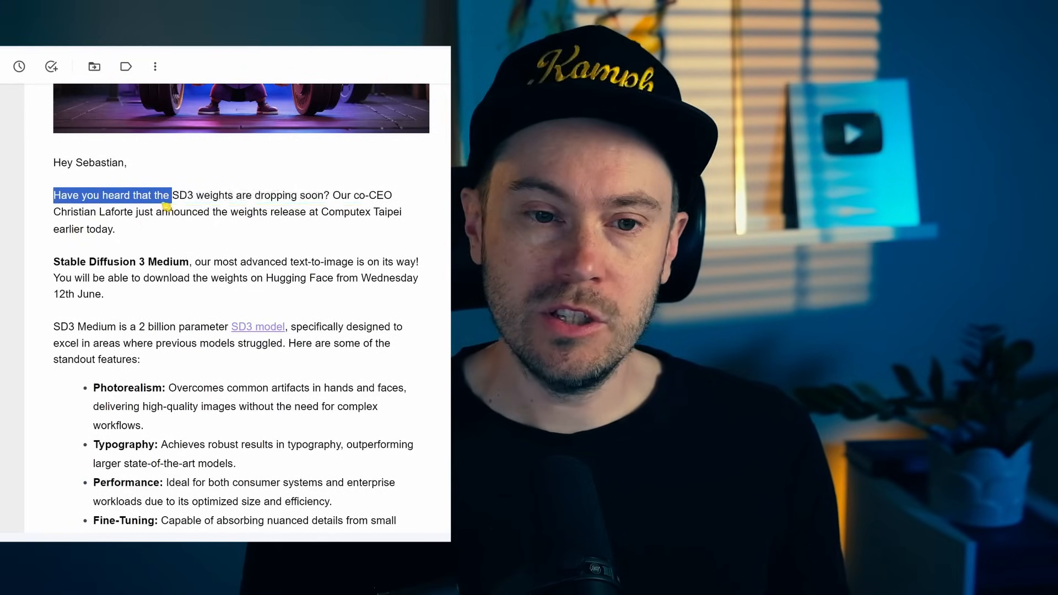
{"action": "left_click_drag", "start_coordinate": [170, 195], "coordinate": [287, 211]}
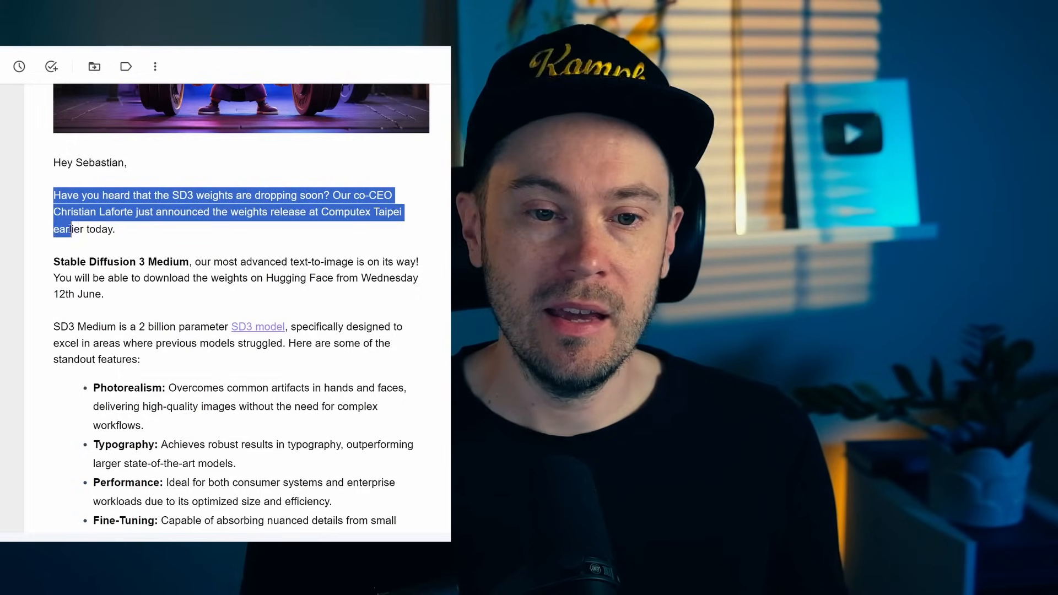
{"action": "scroll", "scroll_direction": "down", "scroll_amount": 3}
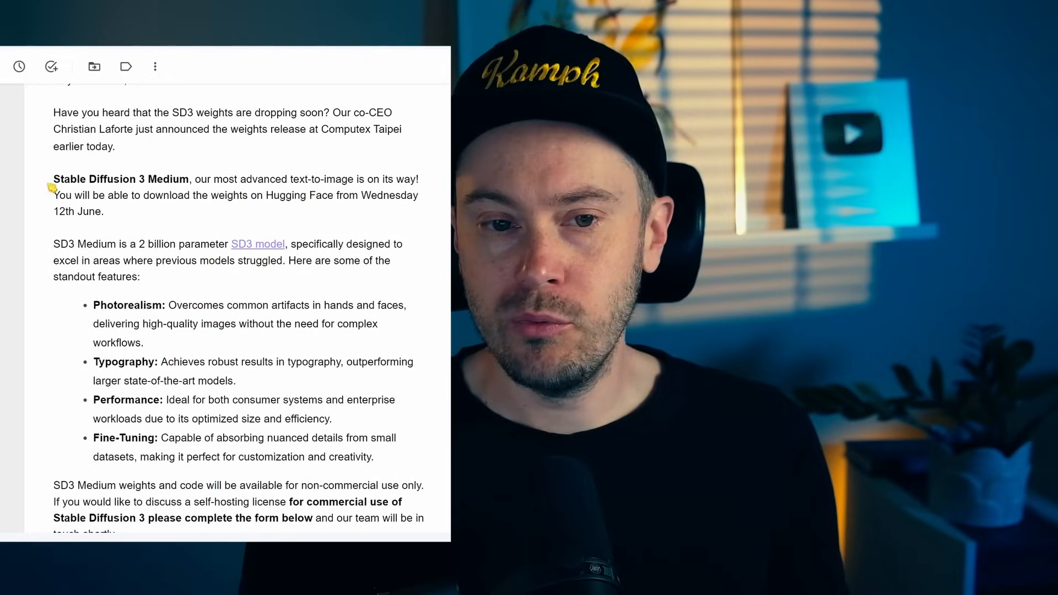
{"action": "left_click_drag", "start_coordinate": [53, 179], "coordinate": [411, 178]}
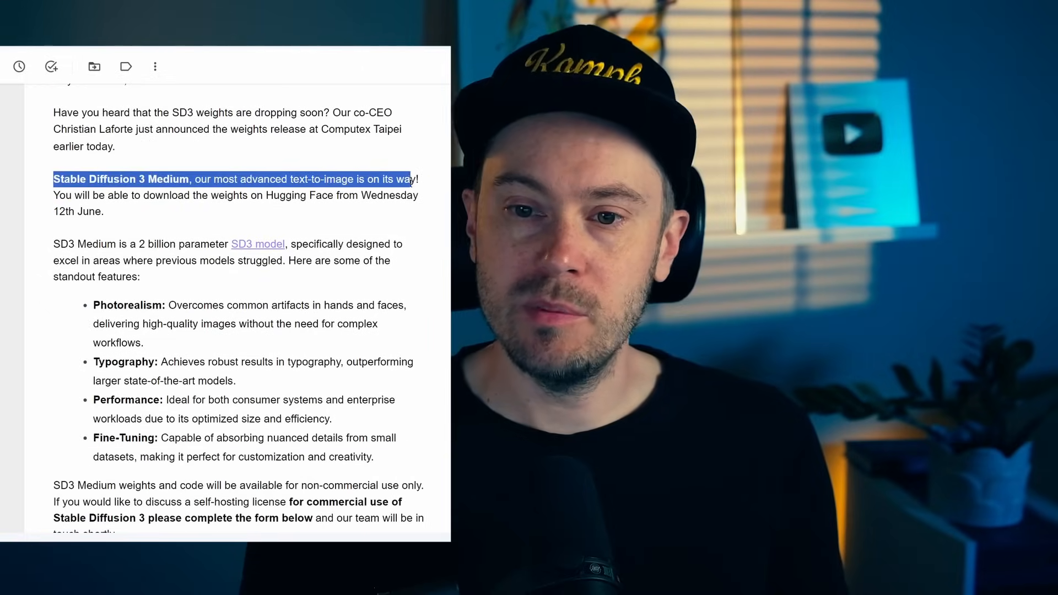
Highlight the Photorealism feature description and the Typography feature bullet.
{"action": "scroll", "scroll_direction": "down", "scroll_amount": 3}
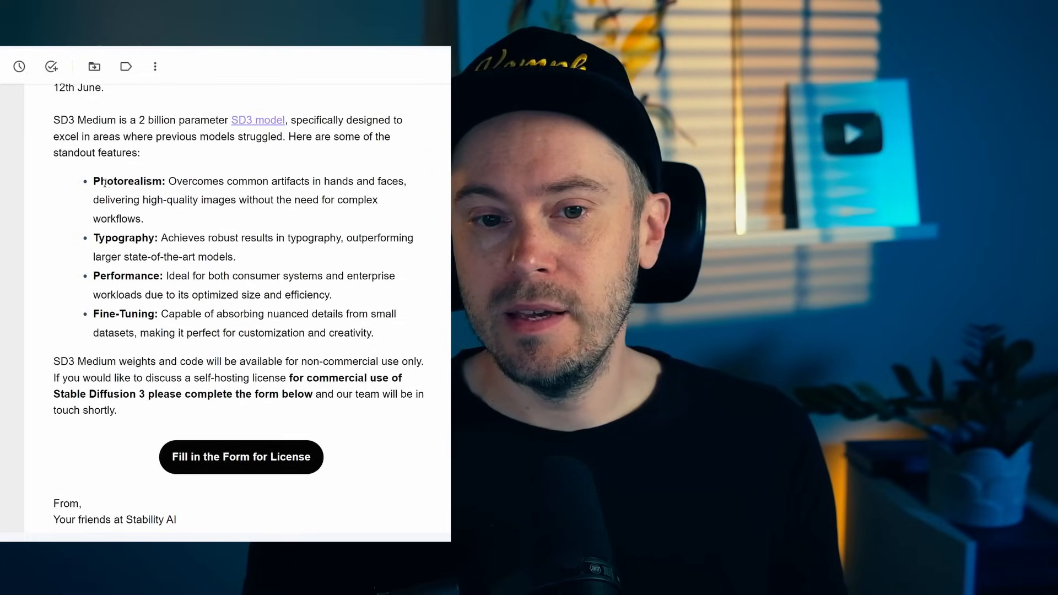
{"action": "left_click_drag", "start_coordinate": [94, 181], "coordinate": [213, 181]}
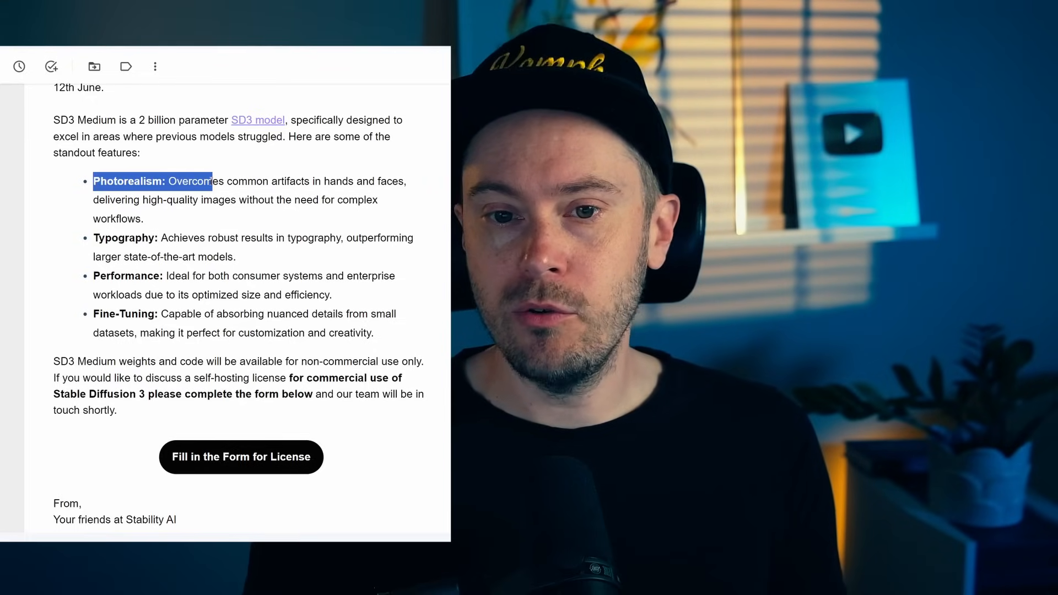
{"action": "left_click_drag", "start_coordinate": [212, 181], "coordinate": [400, 180]}
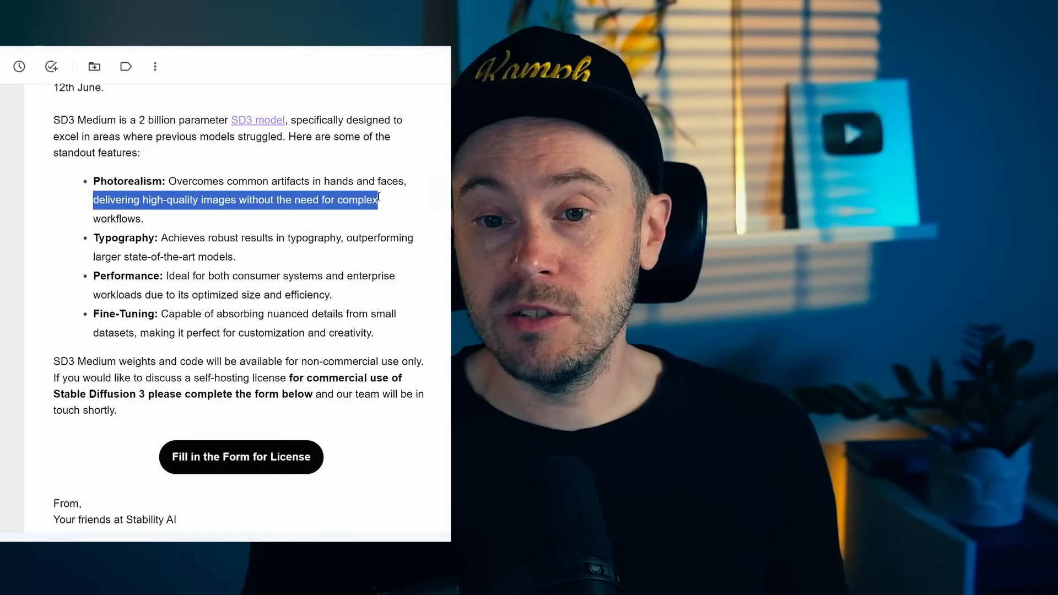
{"action": "left_click", "coordinate": [95, 238]}
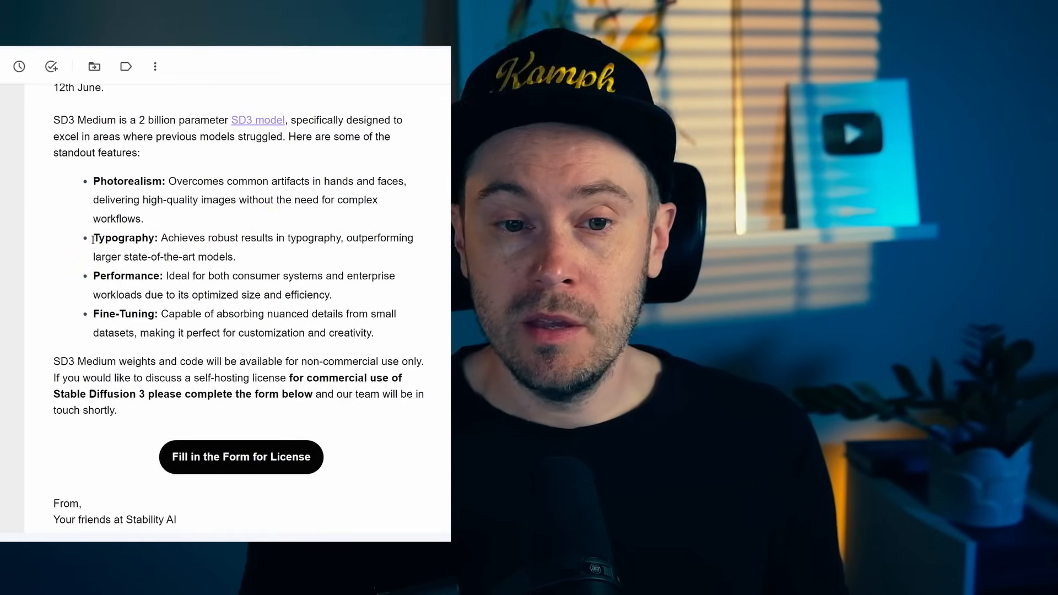
{"action": "double_click", "coordinate": [124, 238]}
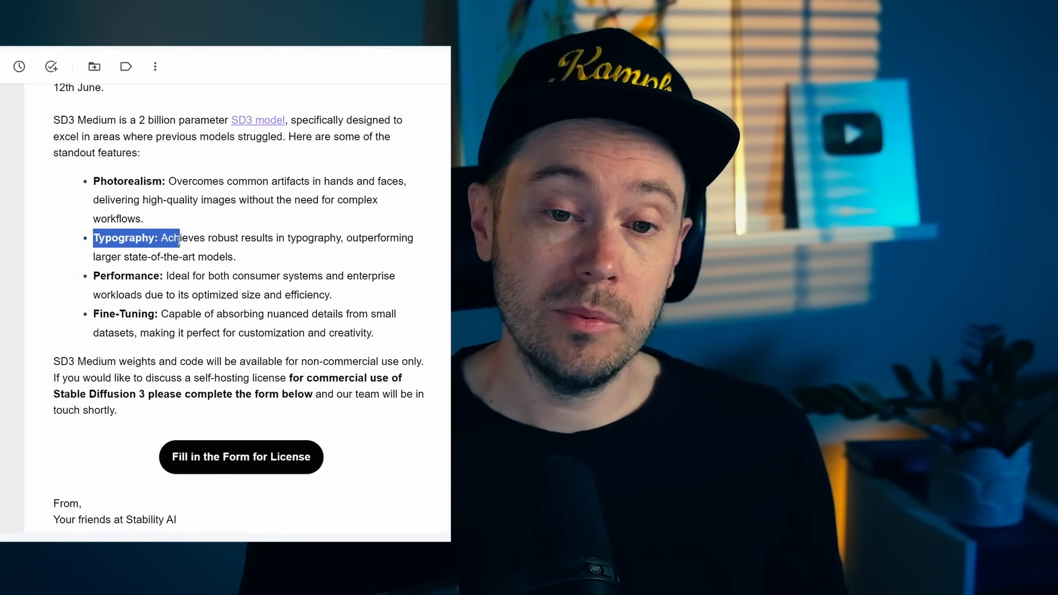
{"action": "left_click_drag", "start_coordinate": [172, 238], "coordinate": [219, 238]}
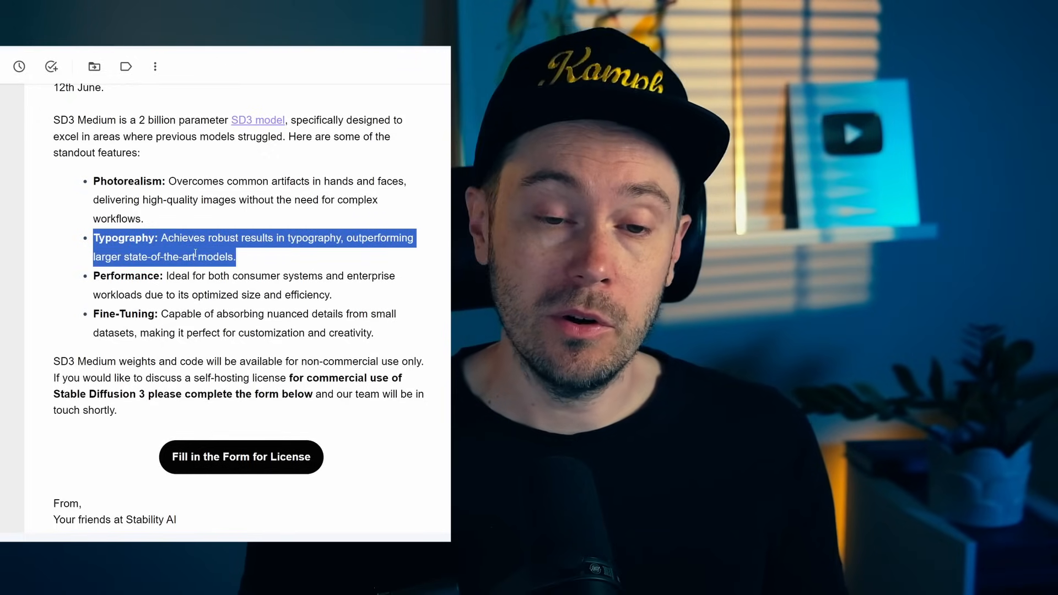
Highlight the Performance feature and the Fine-Tuning feature with its description.
{"action": "scroll", "scroll_direction": "down", "scroll_amount": 3}
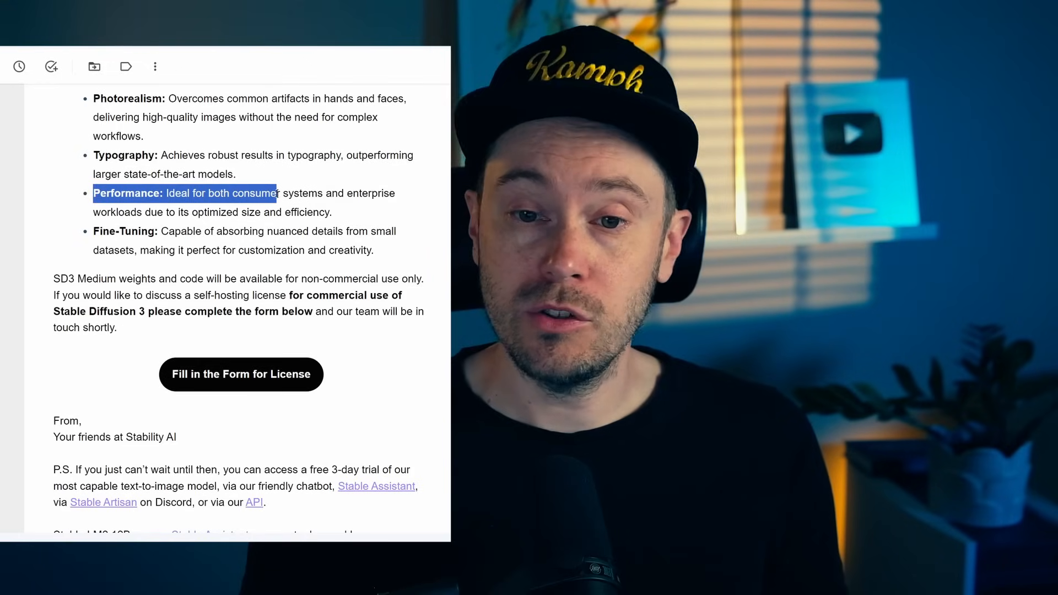
{"action": "left_click_drag", "start_coordinate": [276, 192], "coordinate": [190, 212]}
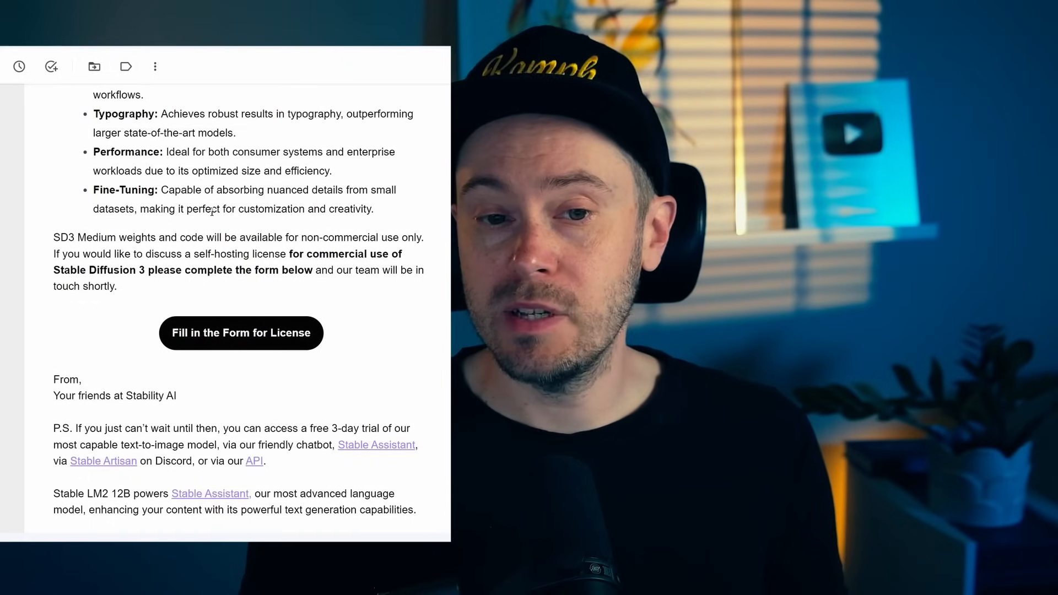
{"action": "left_click_drag", "start_coordinate": [92, 189], "coordinate": [201, 189]}
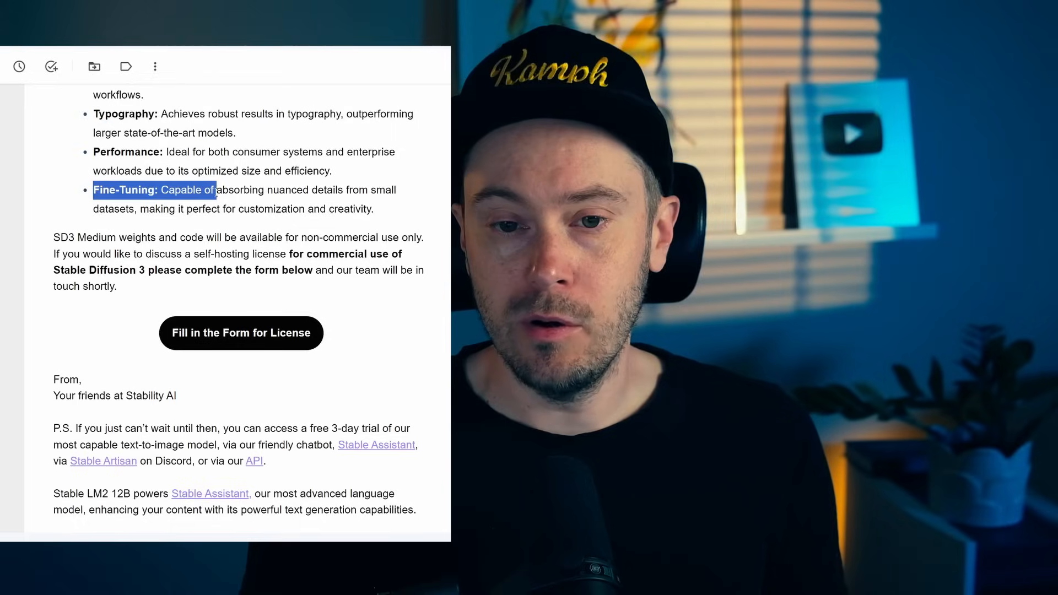
{"action": "left_click_drag", "start_coordinate": [216, 190], "coordinate": [347, 189]}
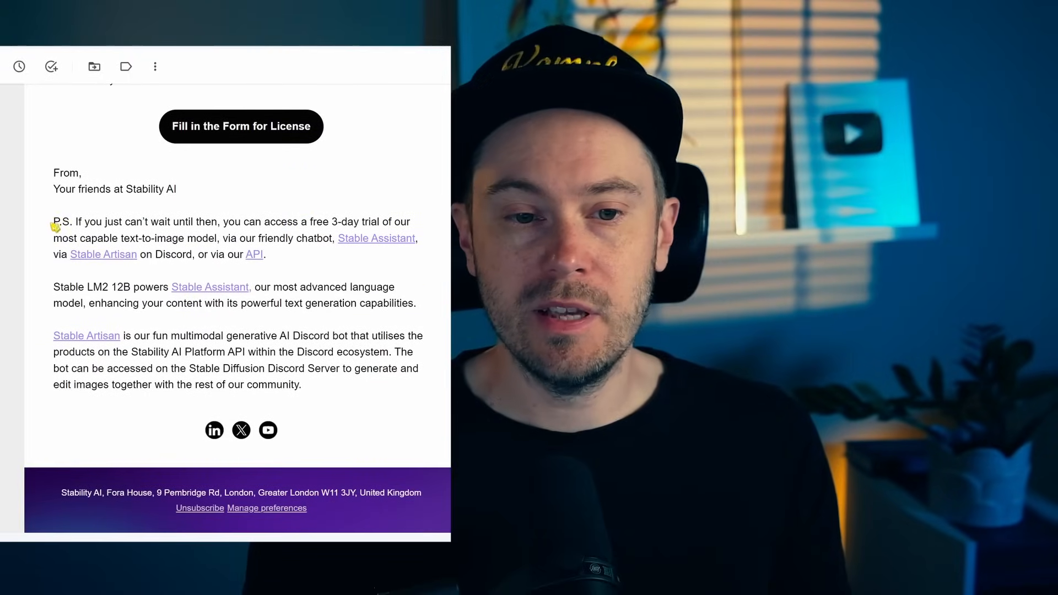
Highlight the P.S. about the free 3-day trial and the ways to access it, typing 'imagin'.
{"action": "left_click_drag", "start_coordinate": [53, 221], "coordinate": [239, 222]}
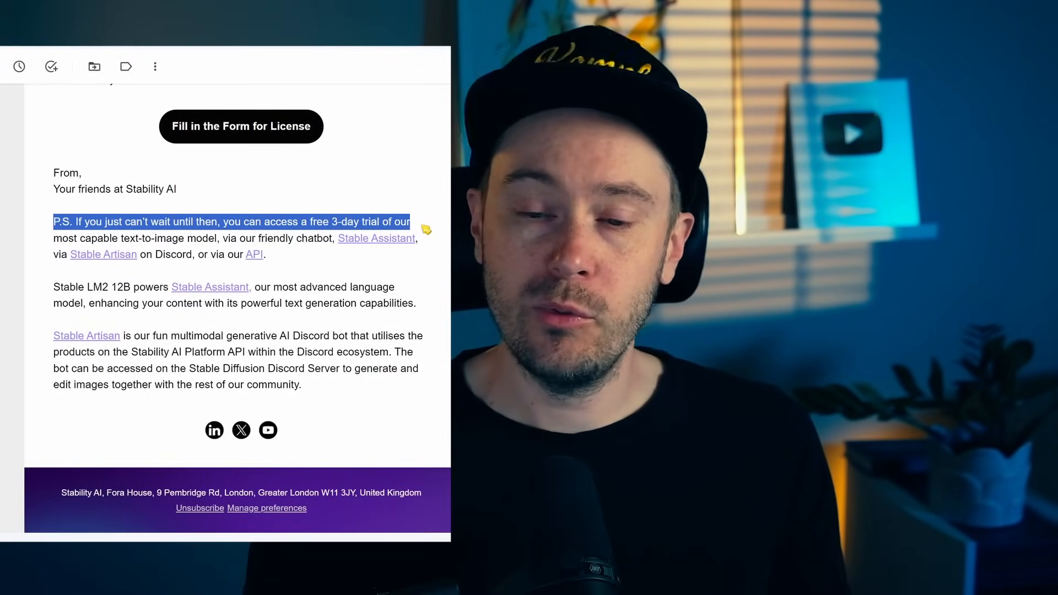
{"action": "left_click_drag", "start_coordinate": [410, 221], "coordinate": [218, 238]}
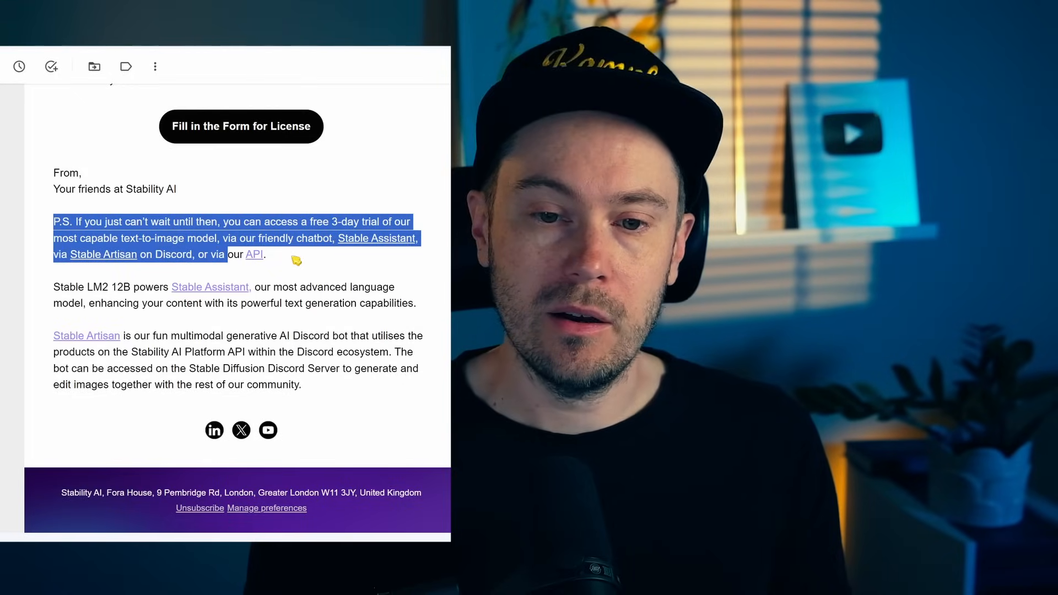
{"action": "left_click", "coordinate": [376, 238]}
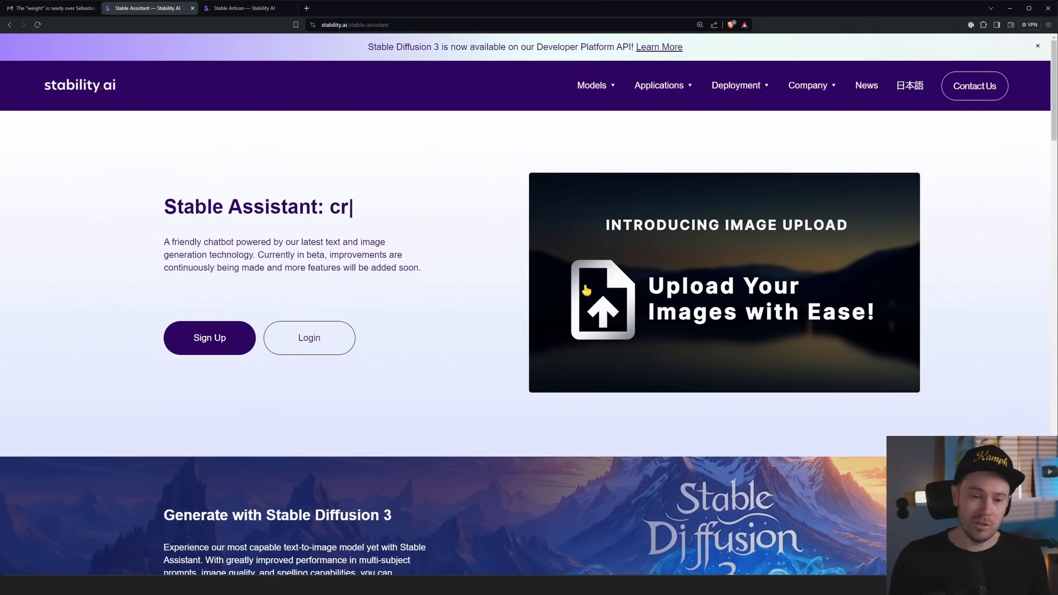
{"action": "type", "text": "imagin"}
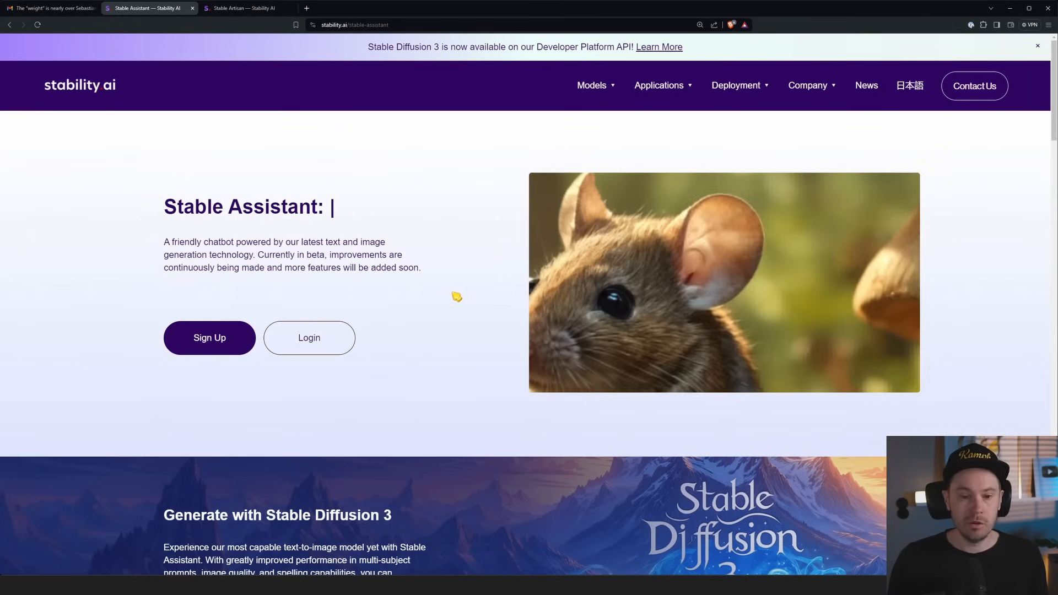
Highlight the 'Generate with Stable Diffusion 3' section and continue down the page.
{"action": "scroll", "scroll_direction": "down", "scroll_amount": 3}
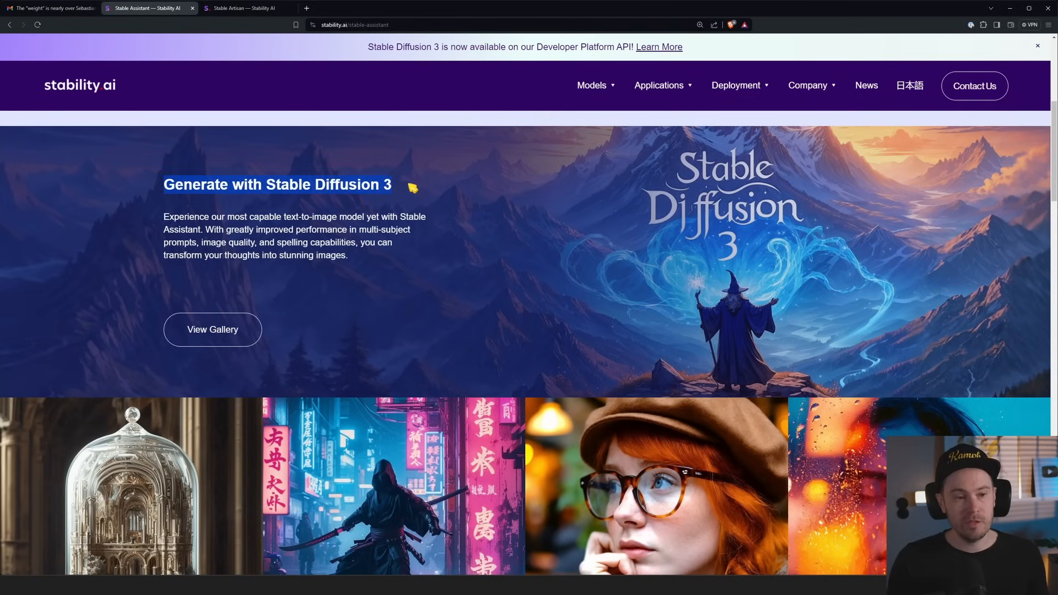
{"action": "left_click_drag", "start_coordinate": [412, 187], "coordinate": [368, 254]}
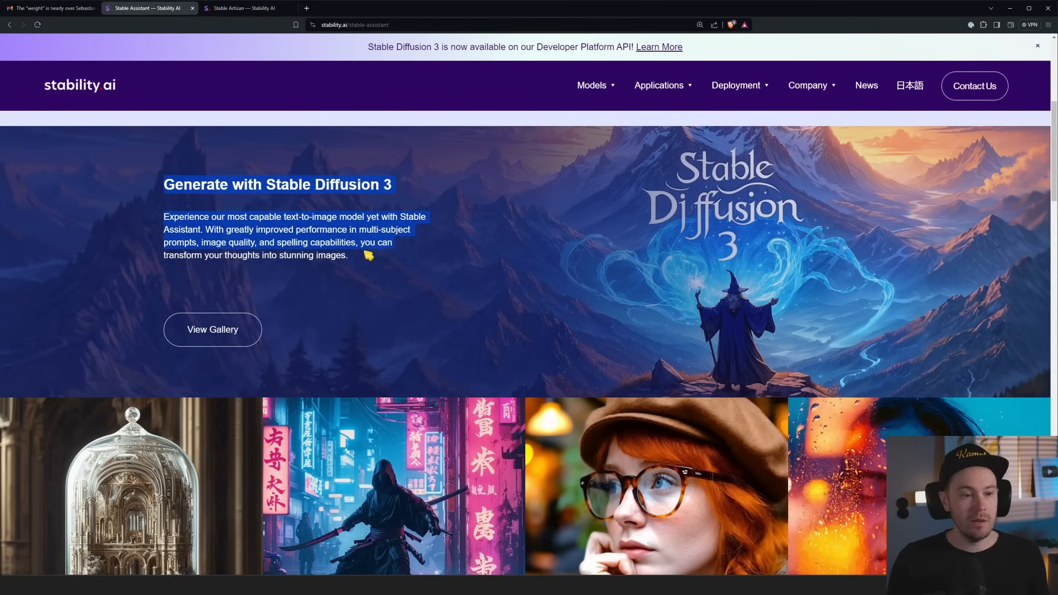
{"action": "scroll", "scroll_direction": "down", "scroll_amount": 3}
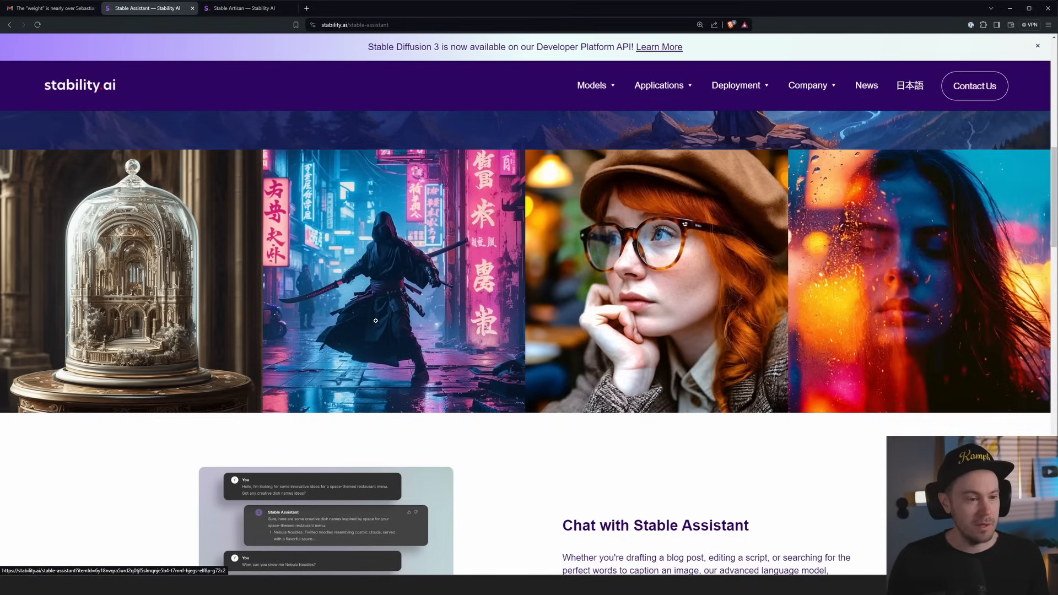
Enlarge the beret portrait and scroll past the Stable Image Services grid to the Discord artisan-2 channel.
{"action": "left_click", "coordinate": [656, 280]}
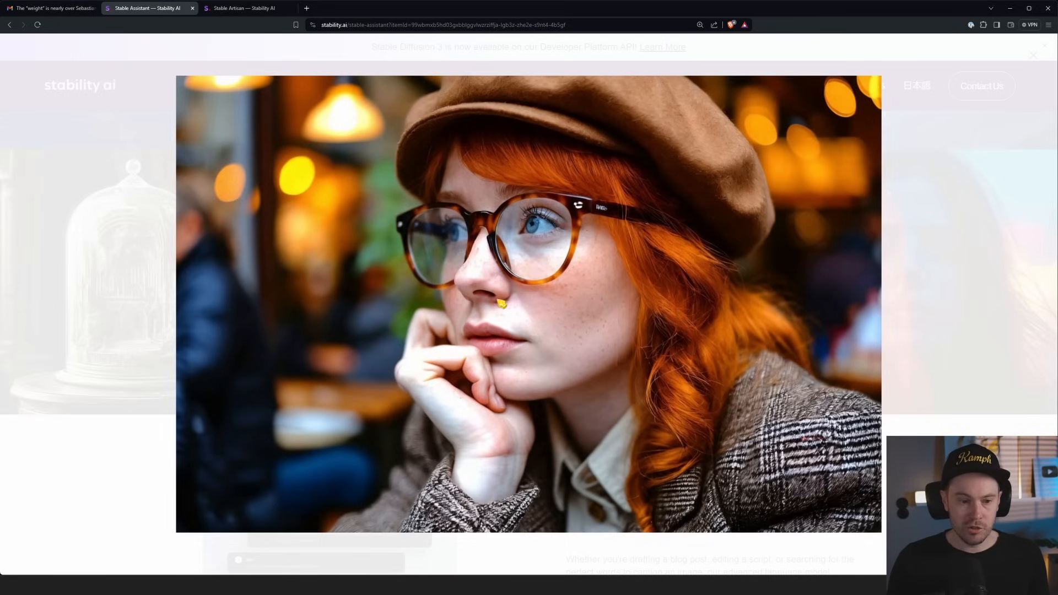
{"action": "mouse_move", "coordinate": [585, 313]}
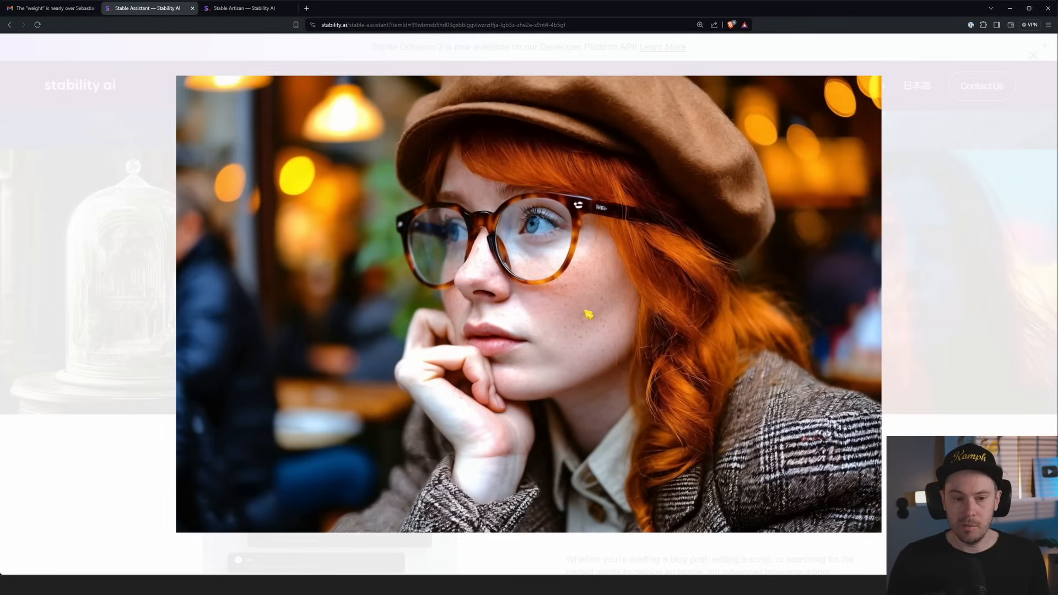
{"action": "mouse_move", "coordinate": [700, 194]}
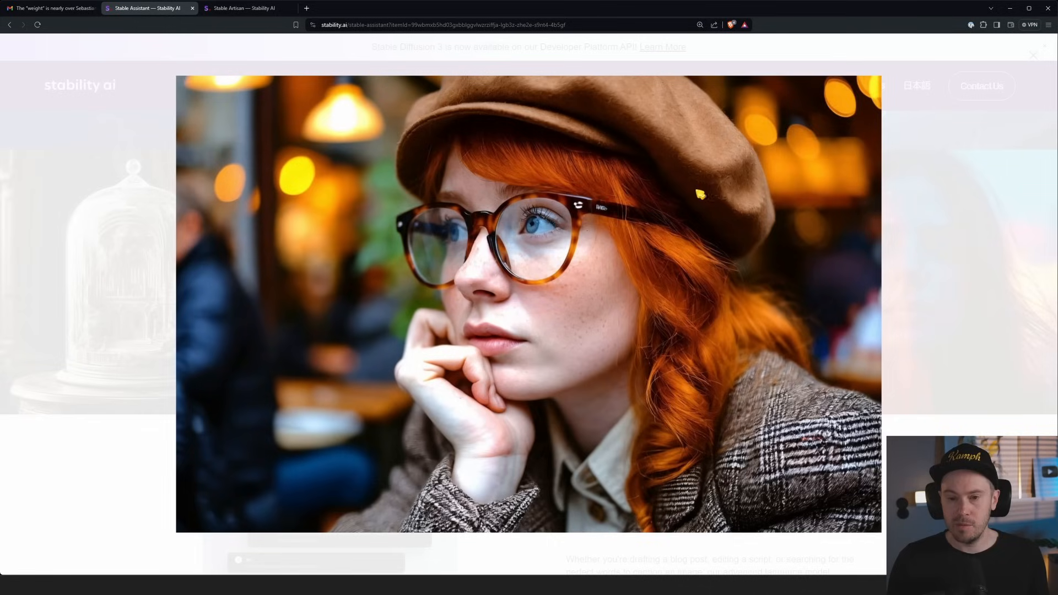
{"action": "mouse_move", "coordinate": [537, 251]}
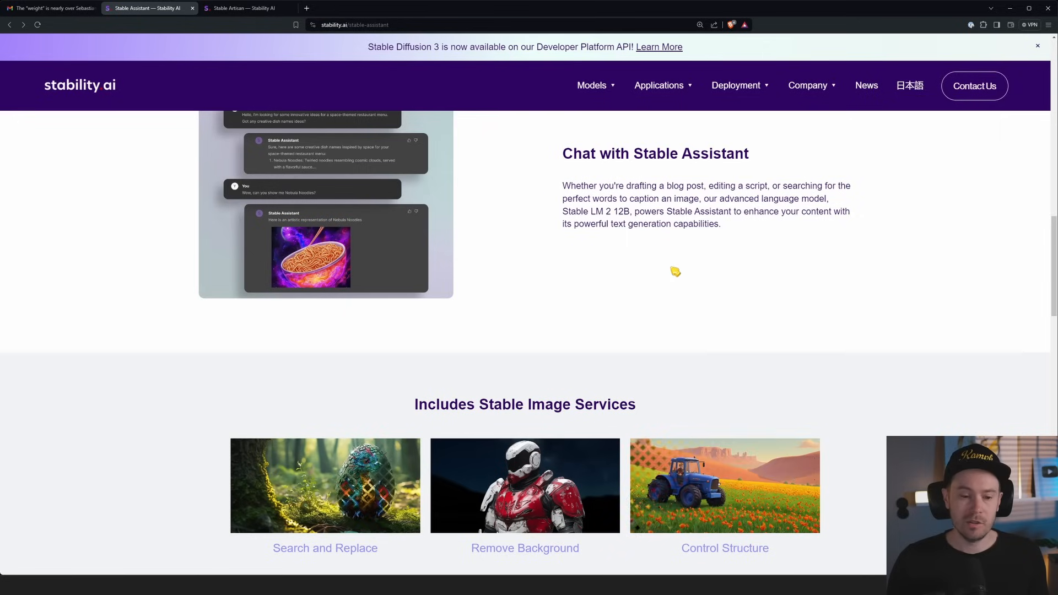
{"action": "scroll", "scroll_direction": "down", "scroll_amount": 3}
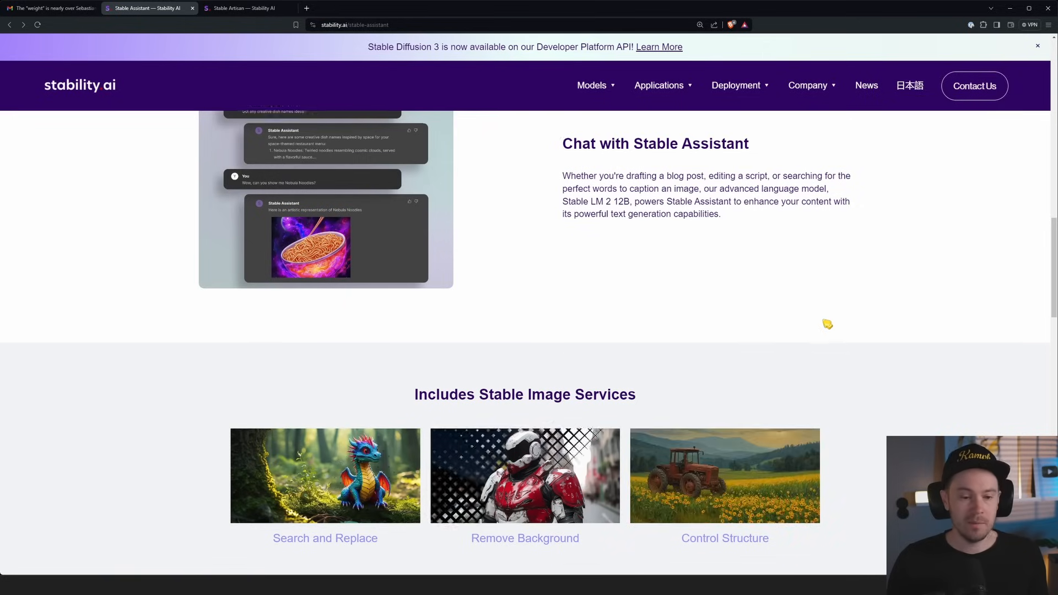
{"action": "scroll", "scroll_direction": "down", "scroll_amount": 3}
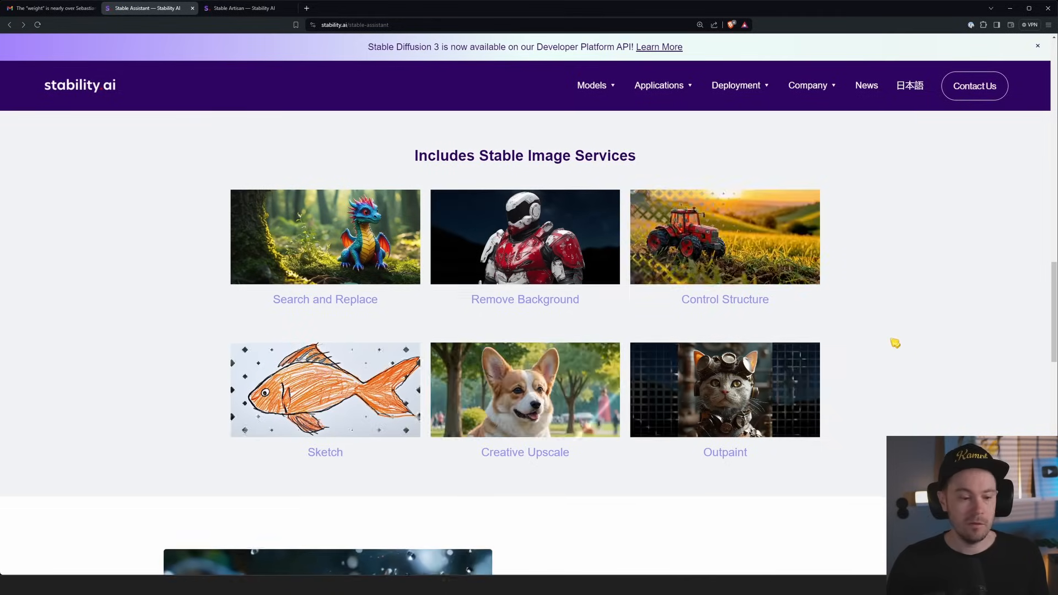
{"action": "scroll", "scroll_direction": "down", "scroll_amount": 3}
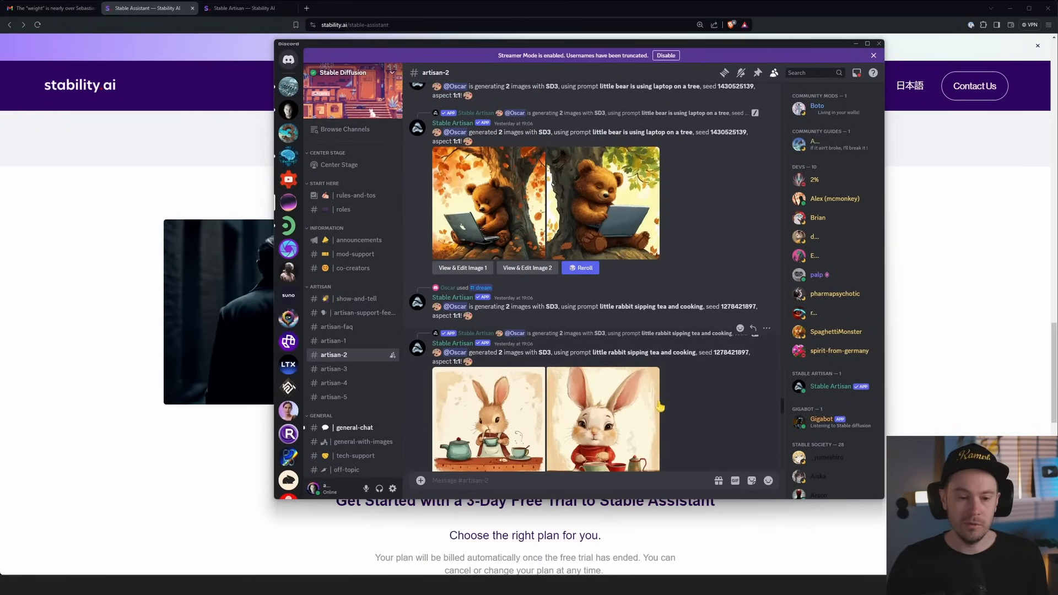
Scroll through the artisan-2 feed of Stable Artisan SD3 generations back to the Stable Video section.
{"action": "scroll", "scroll_direction": "down", "scroll_amount": 3}
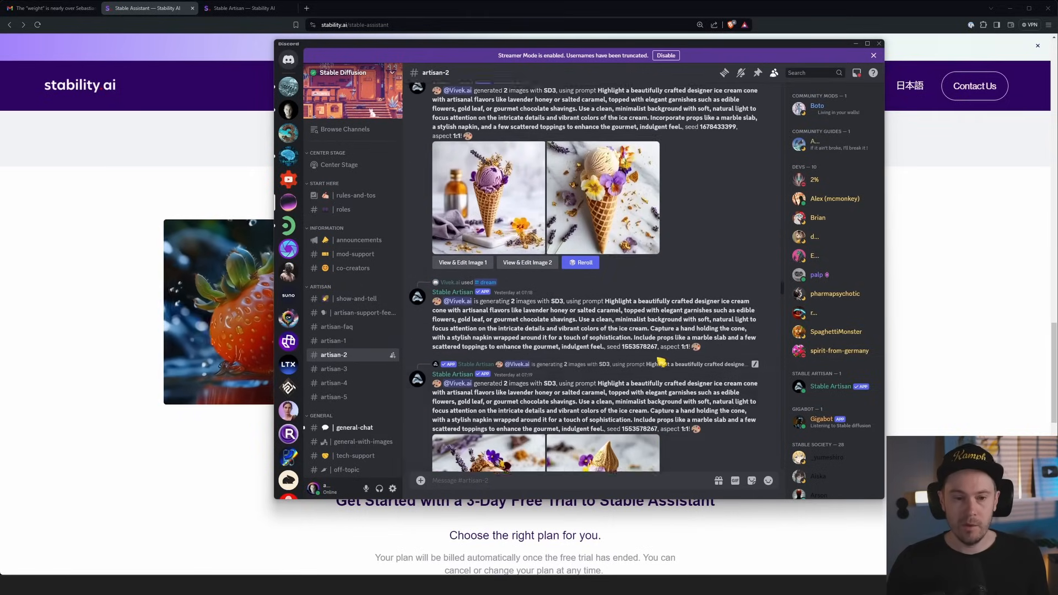
{"action": "scroll", "scroll_direction": "down", "scroll_amount": 3}
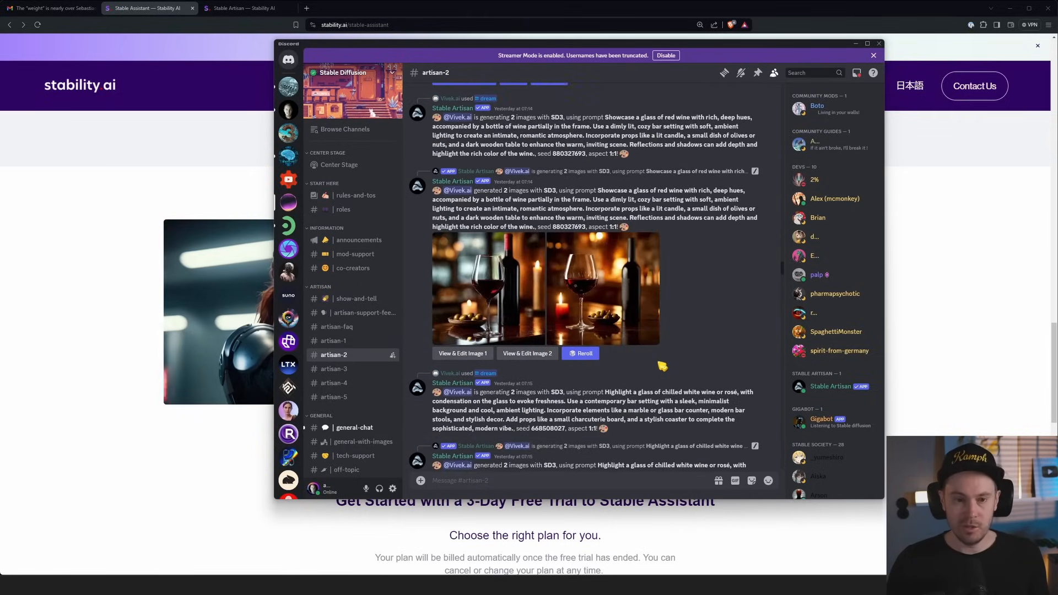
{"action": "scroll", "scroll_direction": "down", "scroll_amount": 3}
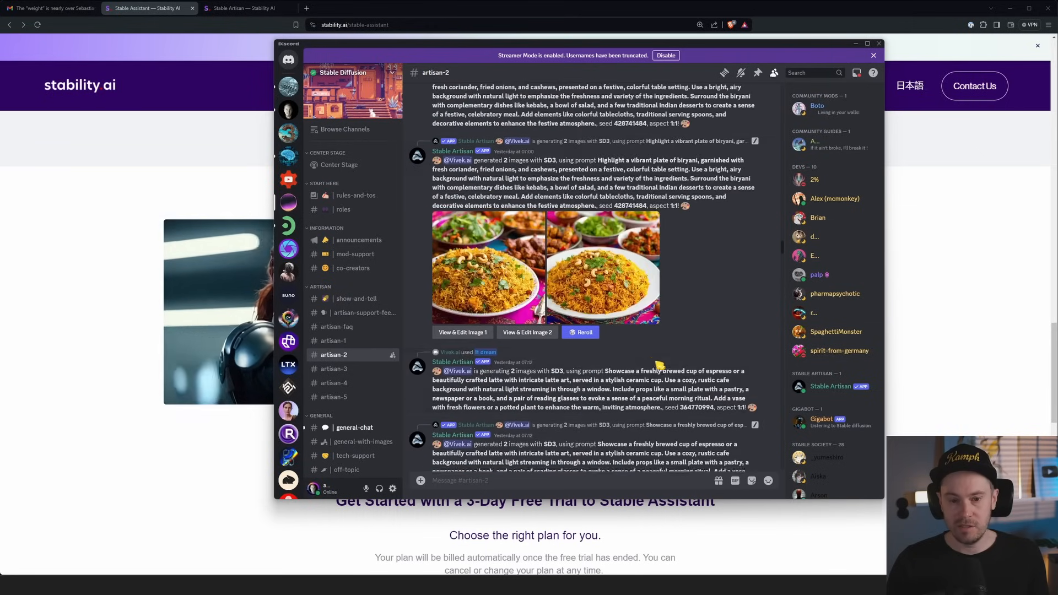
{"action": "scroll", "scroll_direction": "down", "scroll_amount": 3}
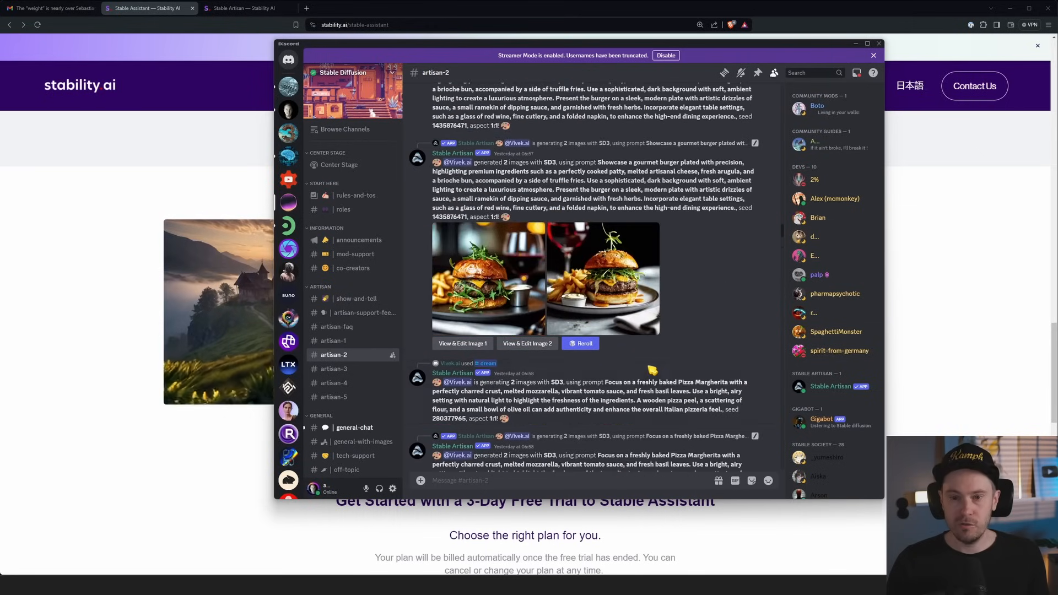
{"action": "scroll", "scroll_direction": "down", "scroll_amount": 3}
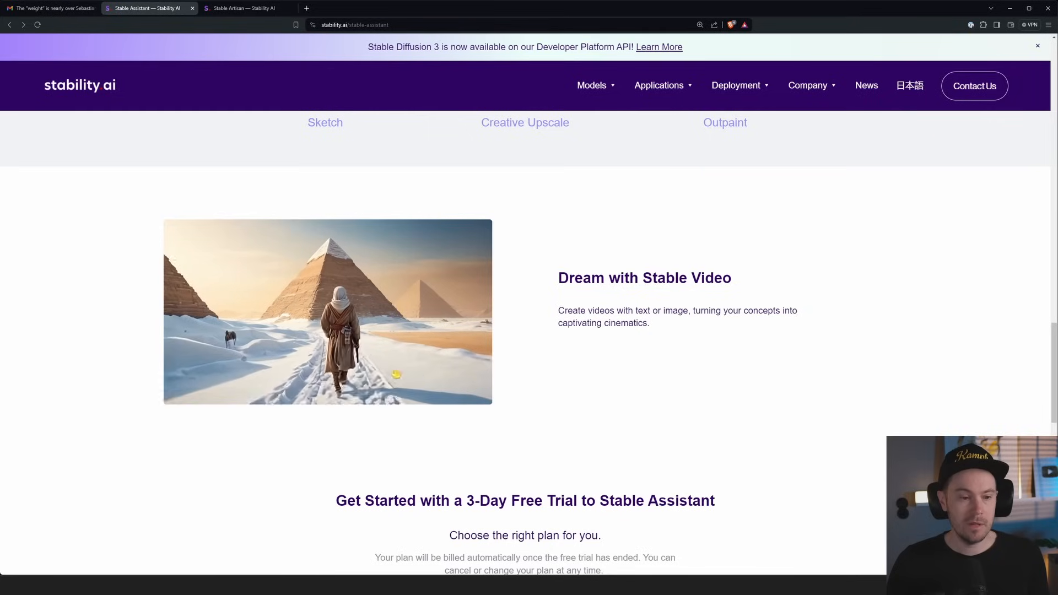
Scroll to the Stable Assistant pricing cards, clear the $9/month highlight and switch to the Stable Artisan tab.
{"action": "scroll", "scroll_direction": "down", "scroll_amount": 3}
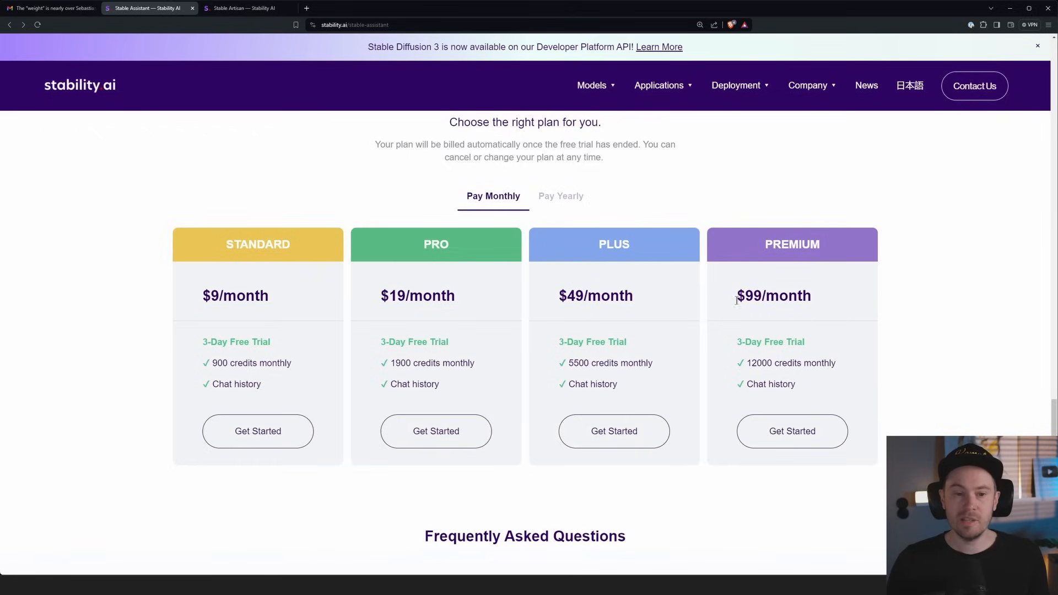
{"action": "mouse_move", "coordinate": [270, 150]}
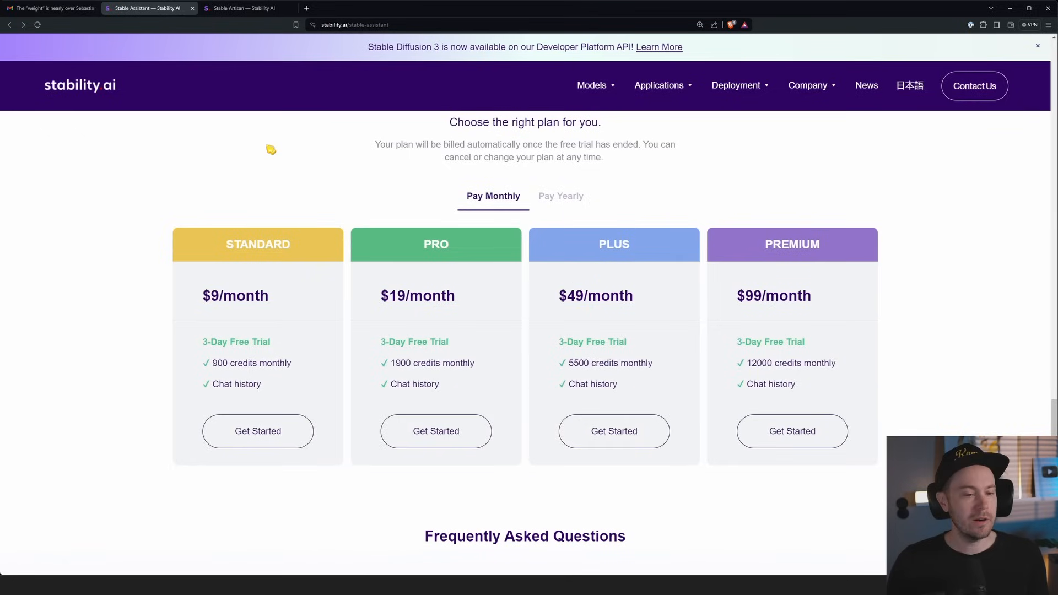
{"action": "scroll", "scroll_direction": "down", "scroll_amount": 3}
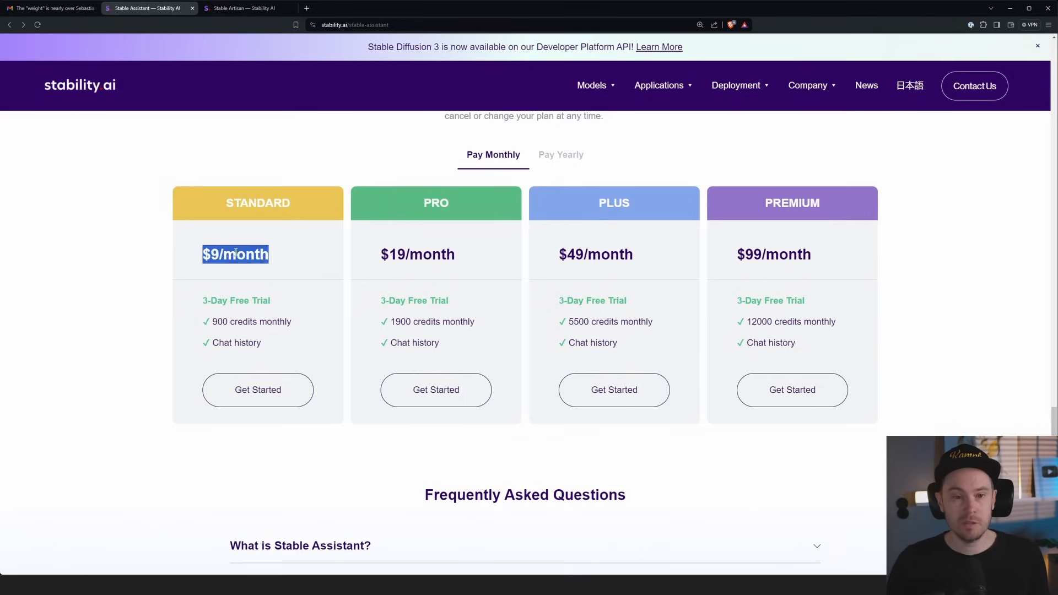
{"action": "left_click", "coordinate": [246, 8]}
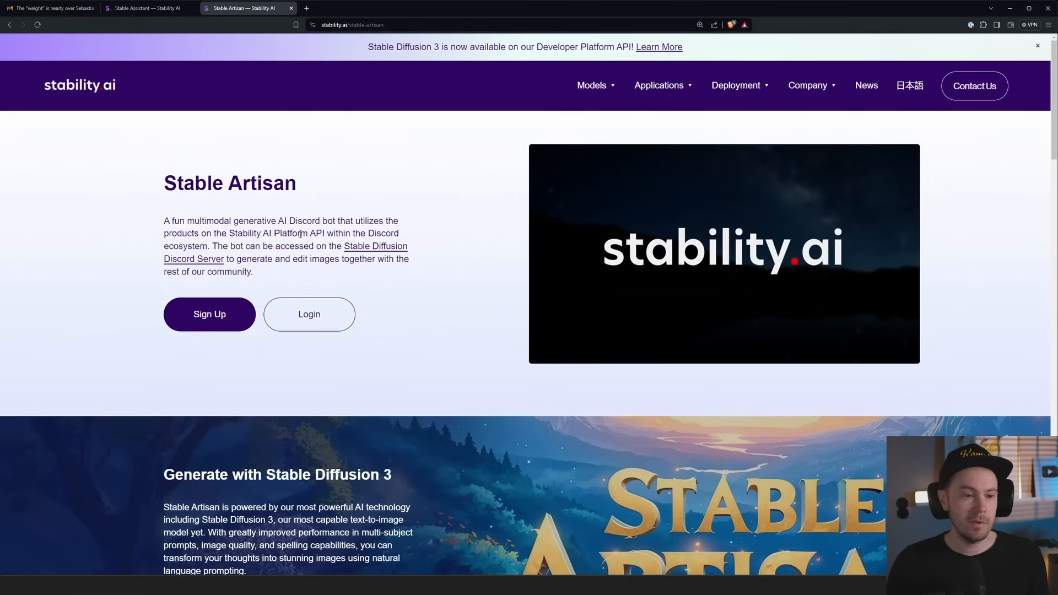
Scroll past the Stable Artisan gallery, services and plans to the FAQ pricing answer with per-feature credit costs.
{"action": "scroll", "scroll_direction": "down", "scroll_amount": 3}
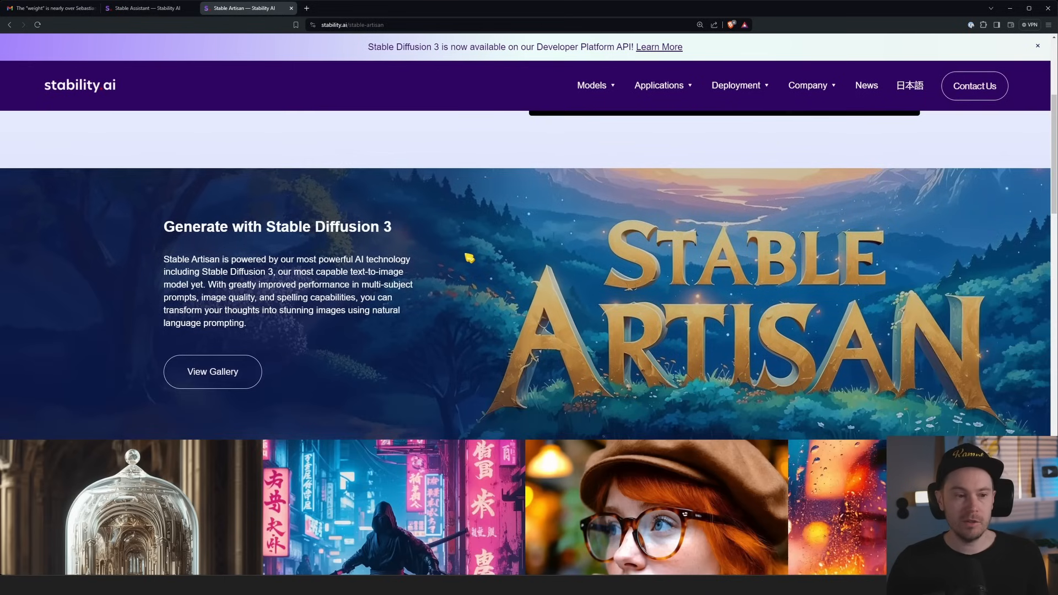
{"action": "scroll", "scroll_direction": "down", "scroll_amount": 3}
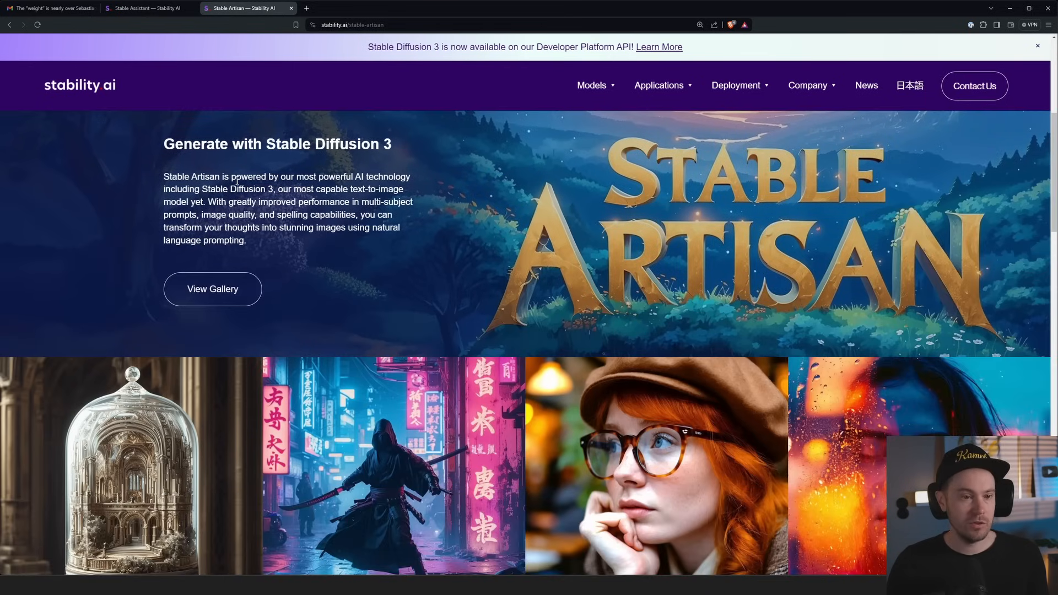
{"action": "scroll", "scroll_direction": "down", "scroll_amount": 3}
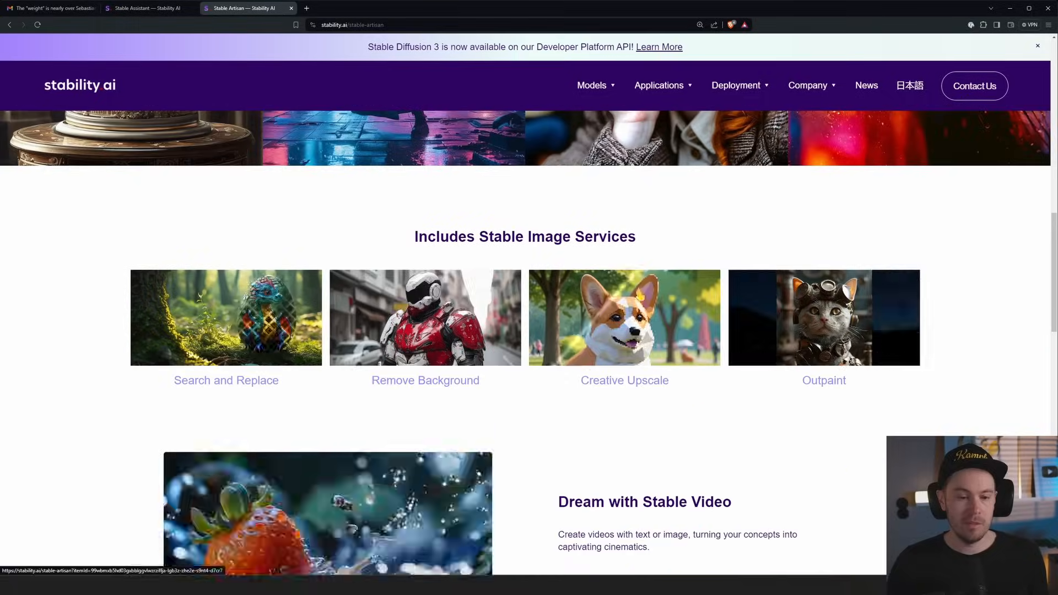
{"action": "scroll", "scroll_direction": "down", "scroll_amount": 3}
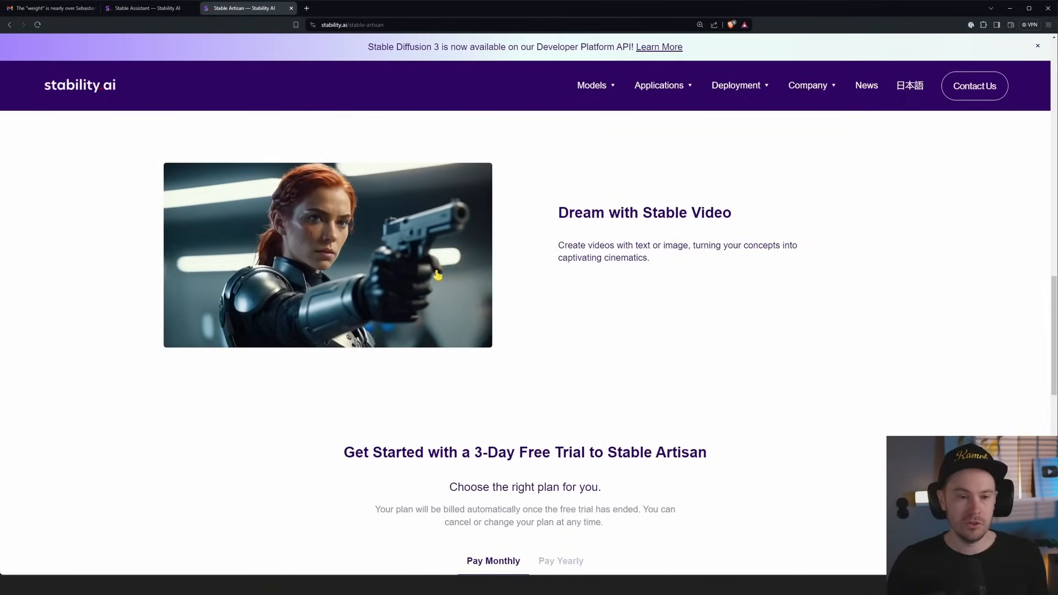
{"action": "scroll", "scroll_direction": "down", "scroll_amount": 3}
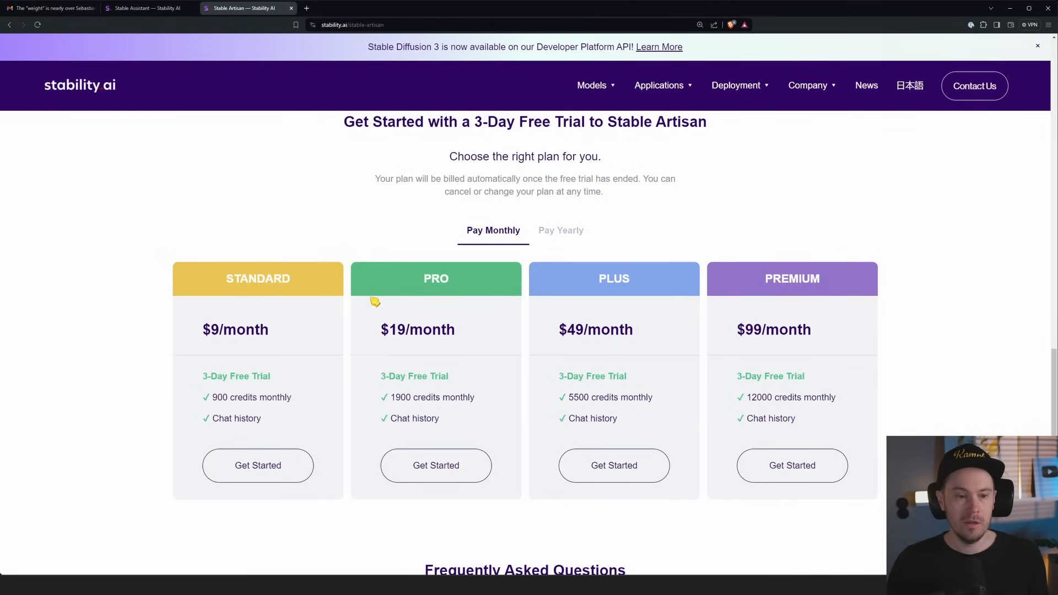
{"action": "scroll", "scroll_direction": "down", "scroll_amount": 3}
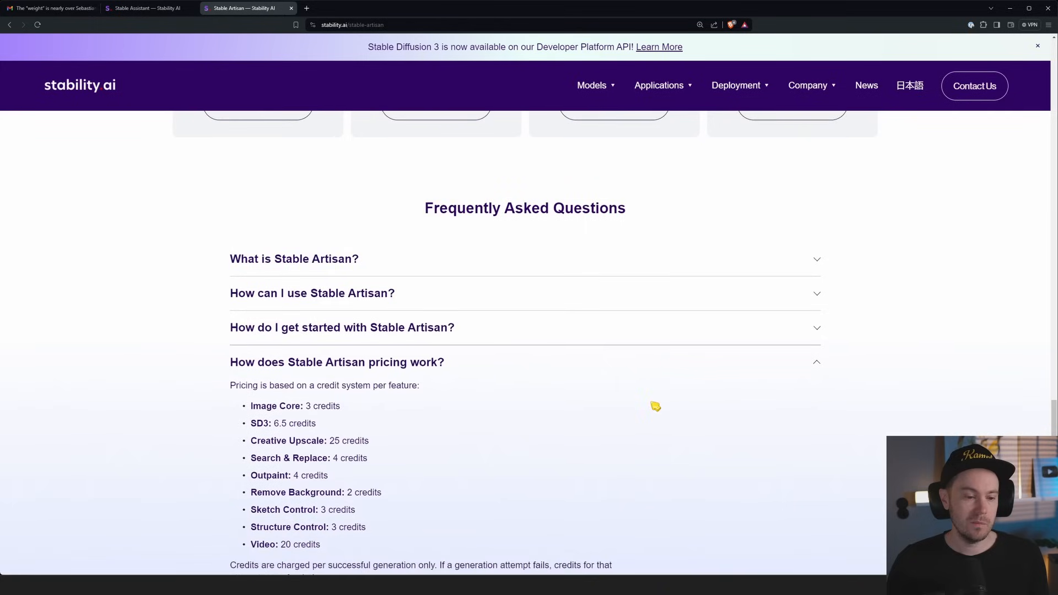
Single out the SD3 cost of 6.5 credits in the Stable Artisan pricing FAQ.
{"action": "scroll", "scroll_direction": "down", "scroll_amount": 3}
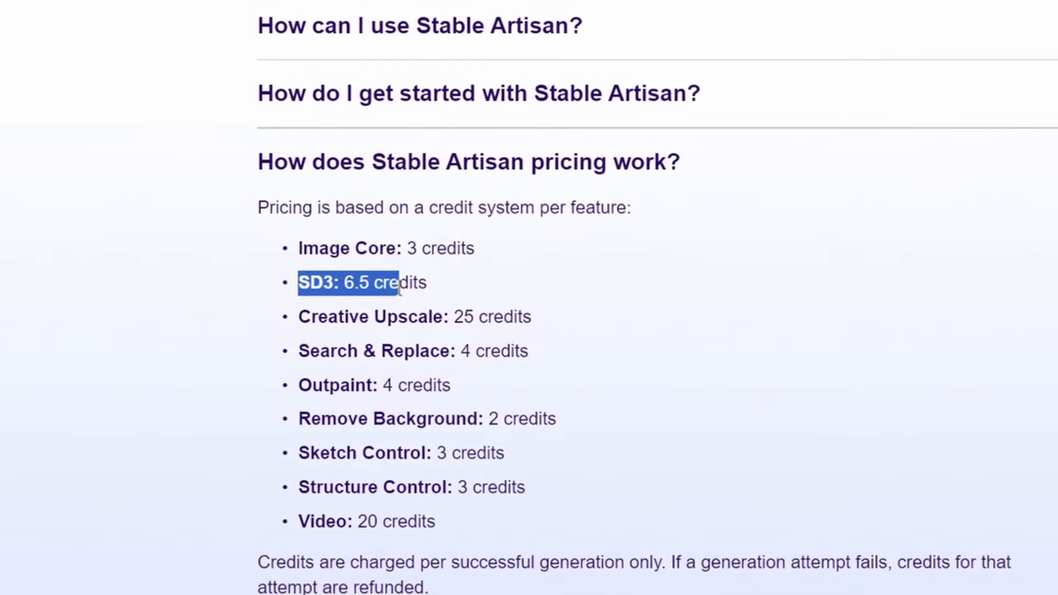
{"action": "left_click", "coordinate": [397, 283]}
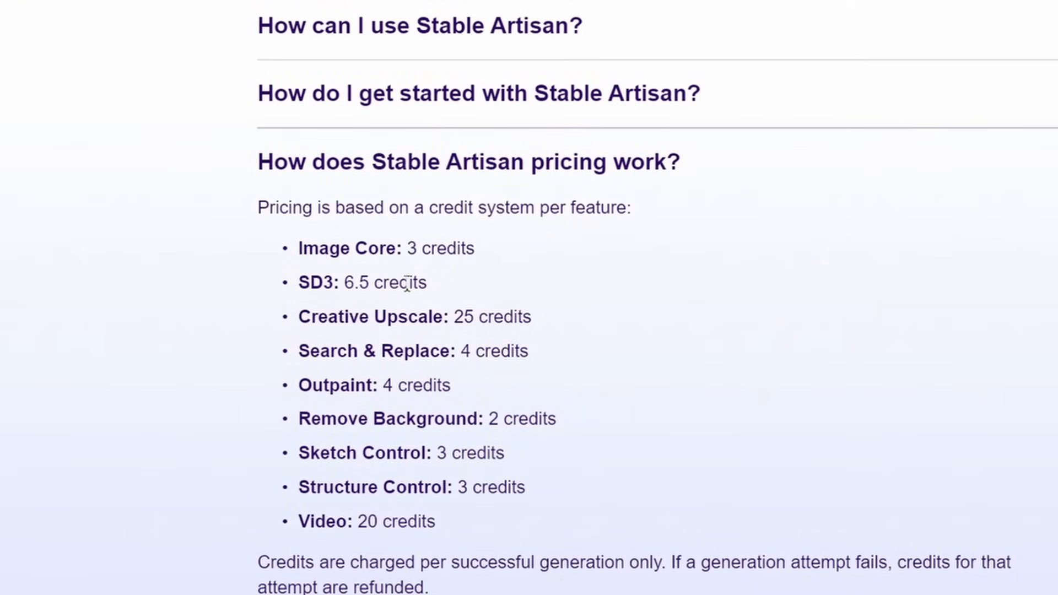
{"action": "mouse_move", "coordinate": [883, 264]}
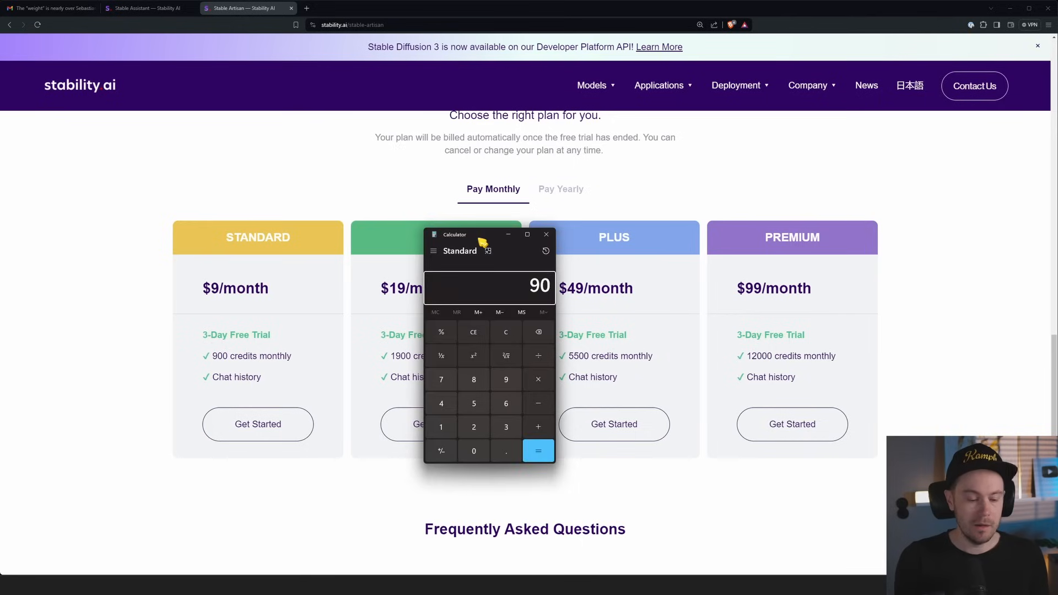
Leave the Calculator and show the Stable Assistant FAQ listing 6.5 credits per image and 0.1 per message.
{"action": "left_click", "coordinate": [537, 450]}
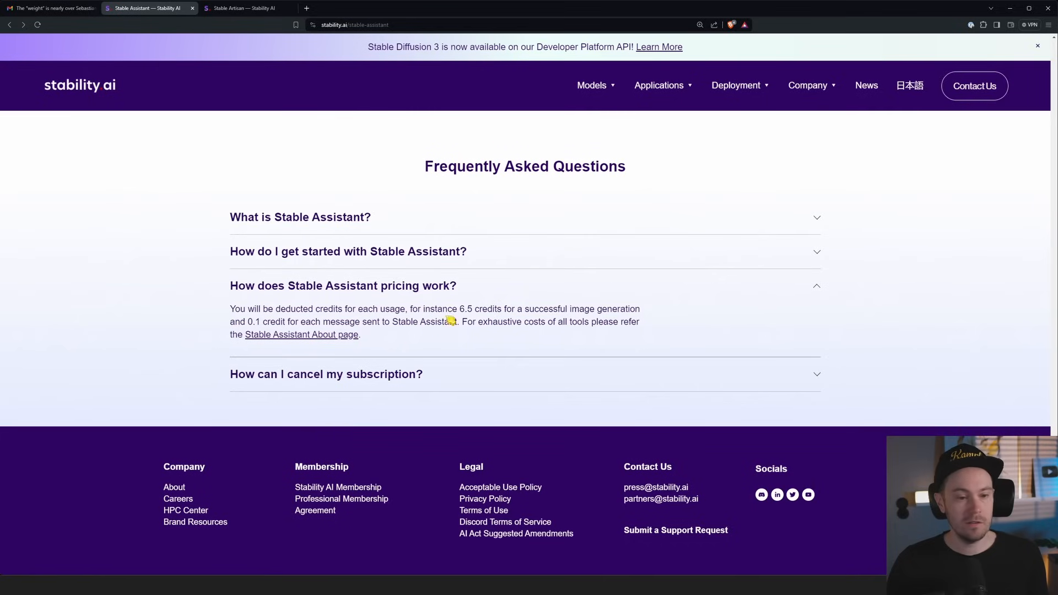
{"action": "mouse_move", "coordinate": [510, 309]}
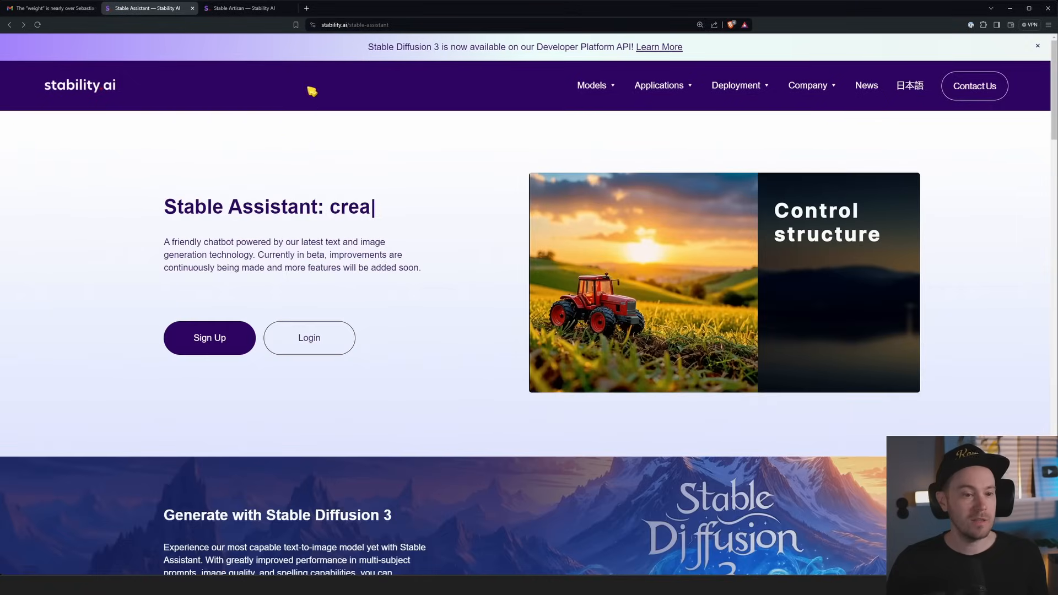
Glance at the Stable Artisan tab, return to the Stable Assistant hero section and type 'craft'.
{"action": "left_click", "coordinate": [248, 8]}
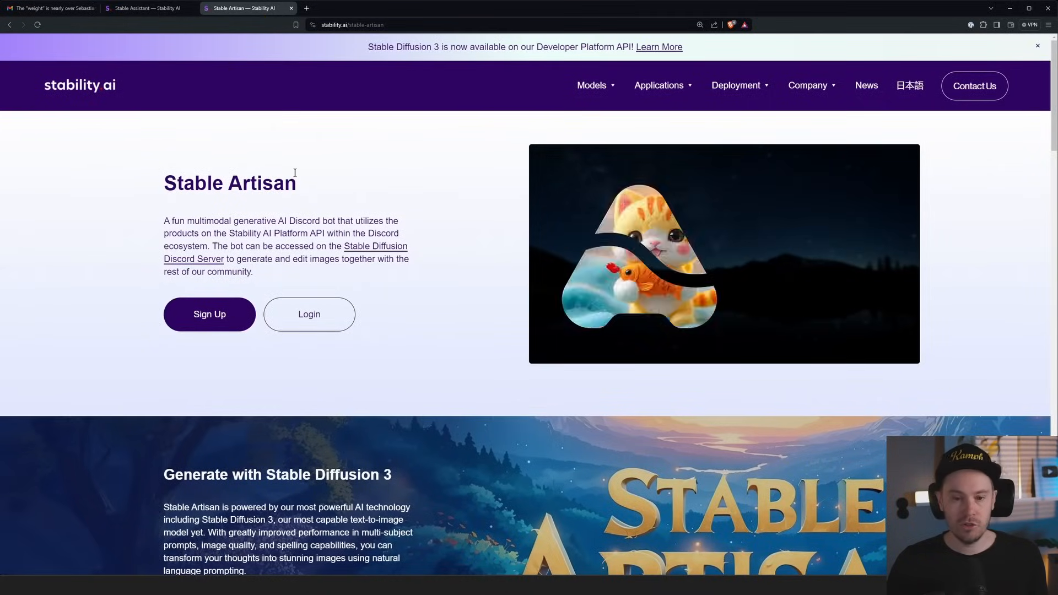
{"action": "left_click", "coordinate": [145, 8]}
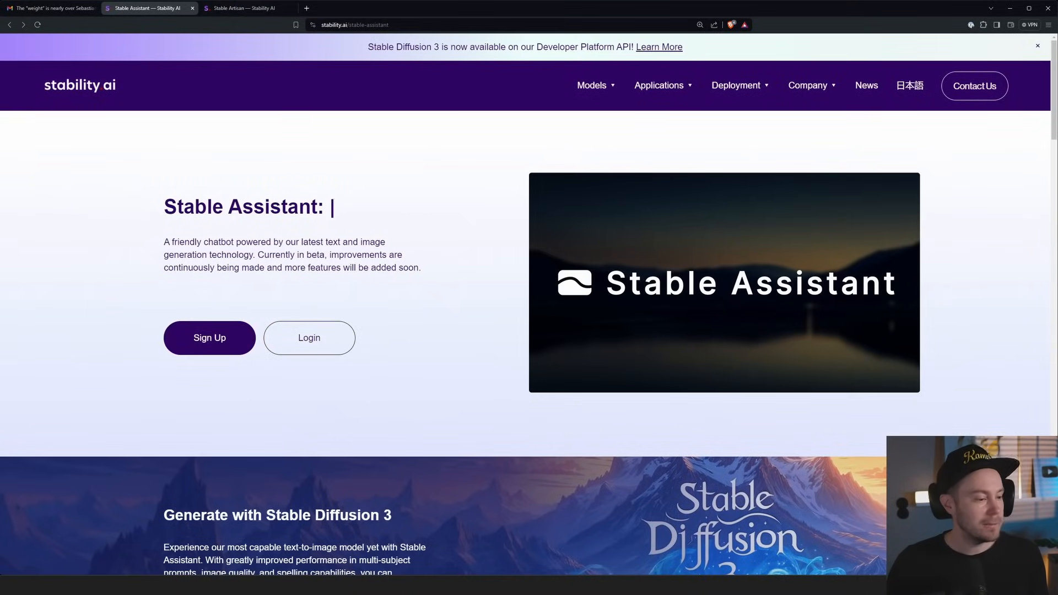
{"action": "type", "text": "craft"}
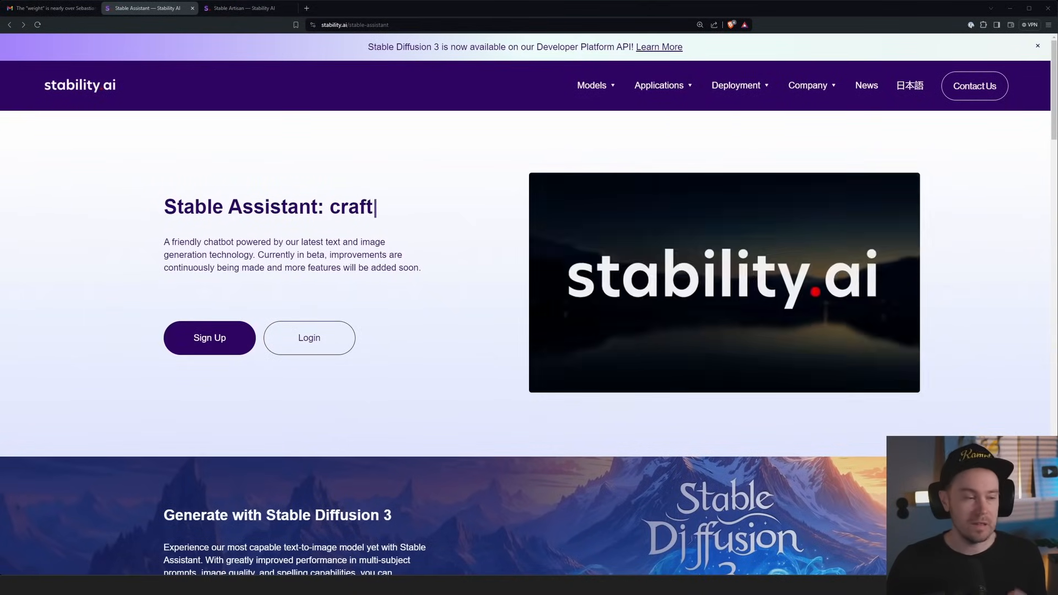